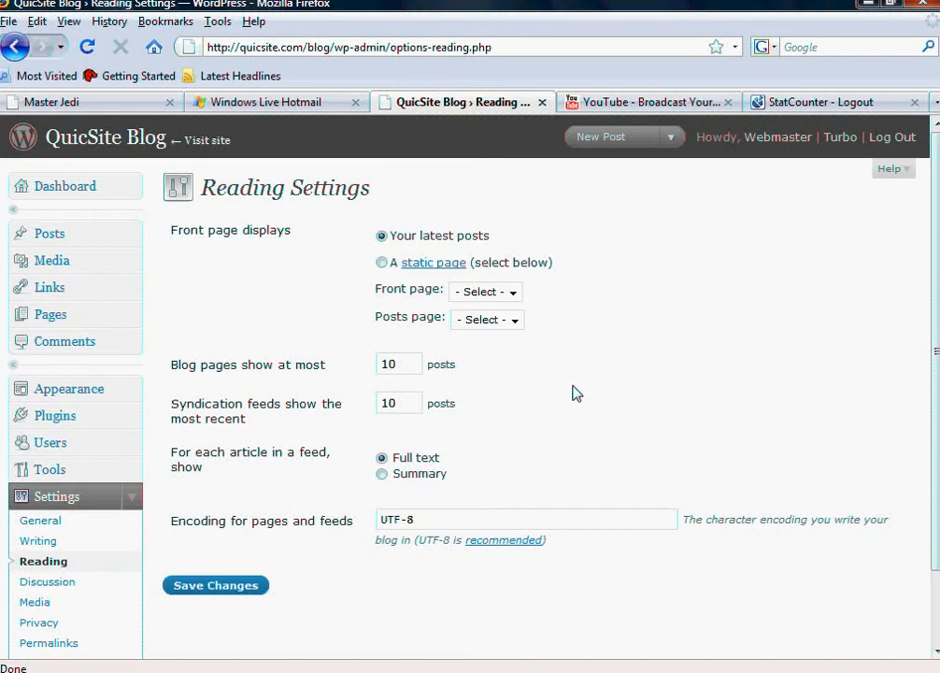
{"action": "mouse_move", "coordinate": [255, 351]}
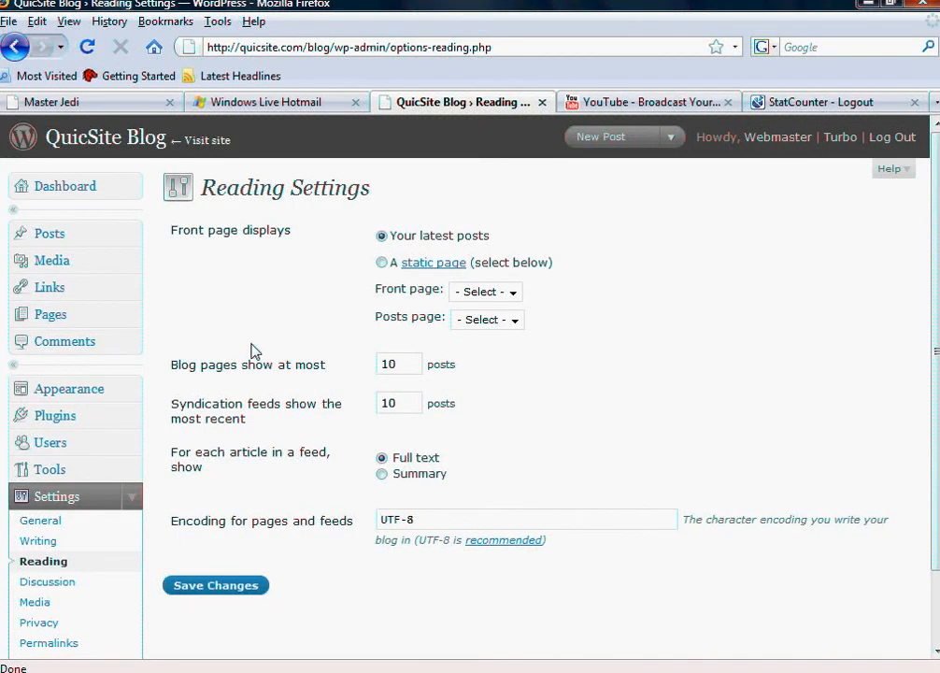
Choose 'A static page' under Front page displays in Reading Settings
{"action": "scroll", "scroll_direction": "down", "scroll_amount": 3}
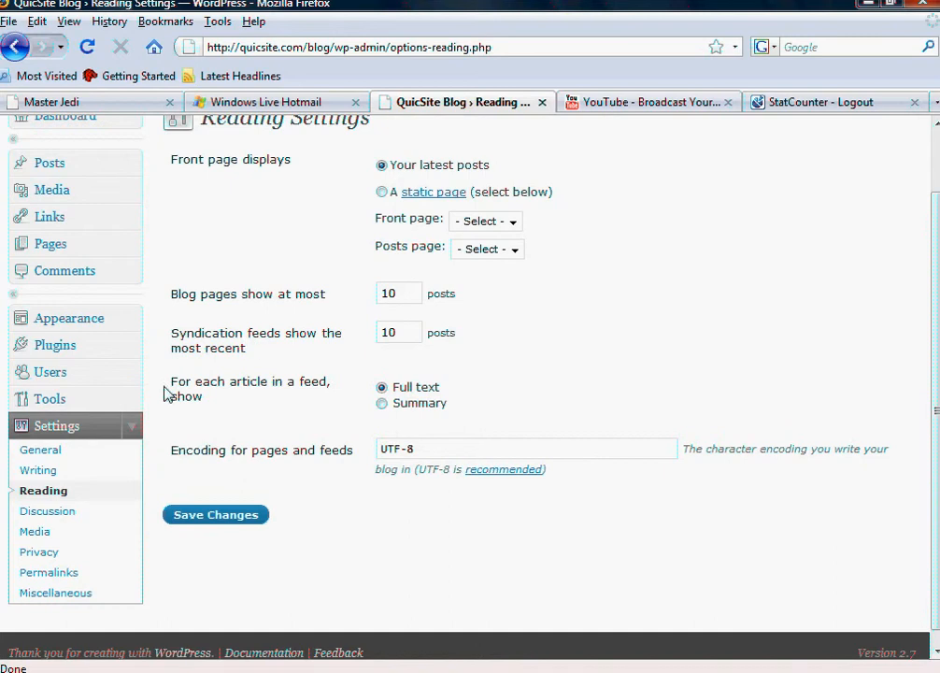
{"action": "mouse_move", "coordinate": [319, 473]}
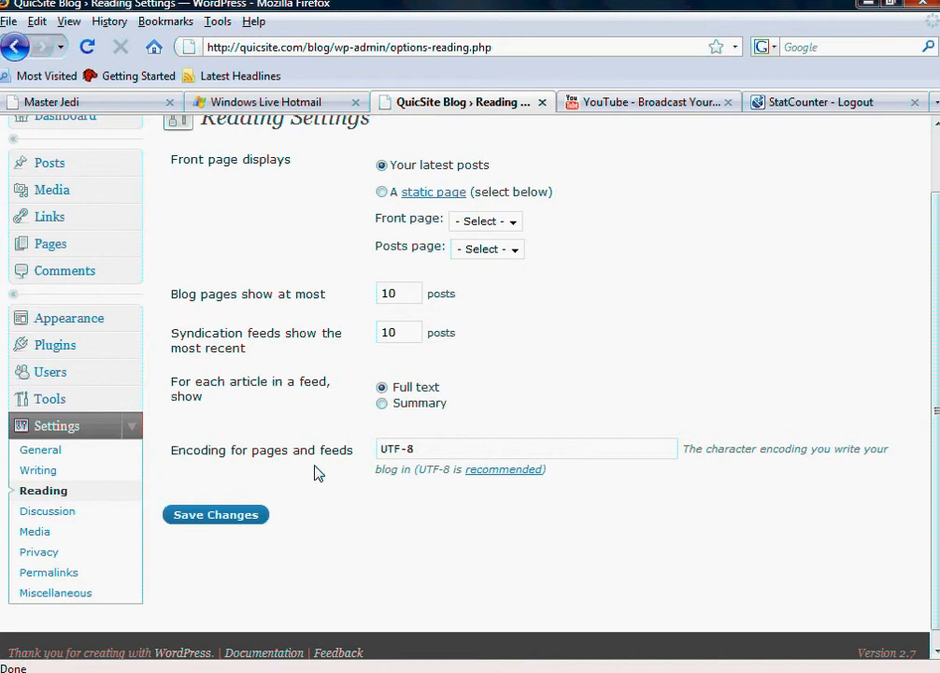
{"action": "mouse_move", "coordinate": [43, 491]}
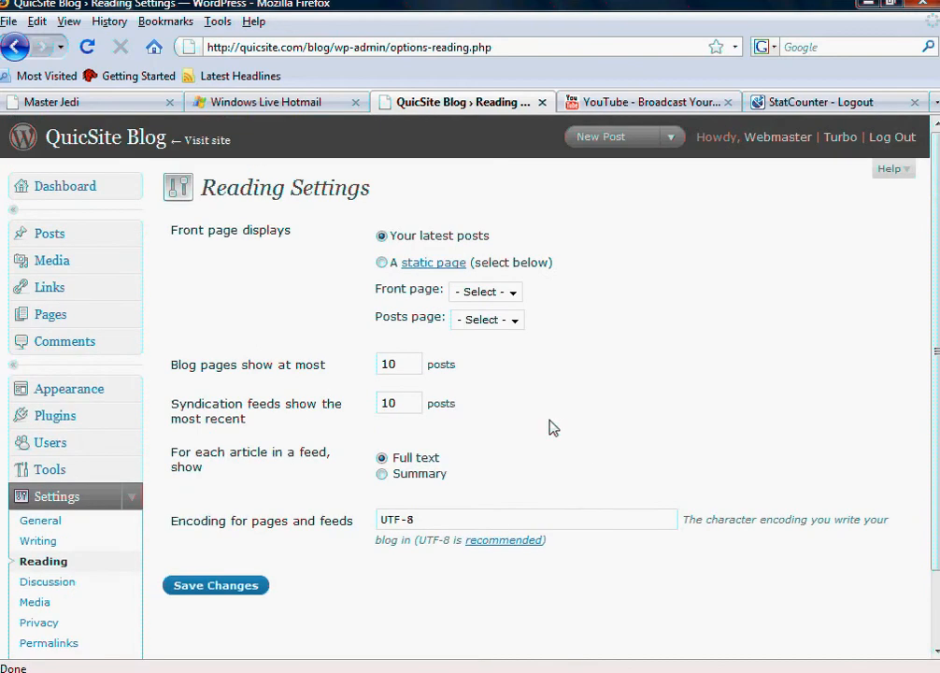
{"action": "mouse_move", "coordinate": [664, 620]}
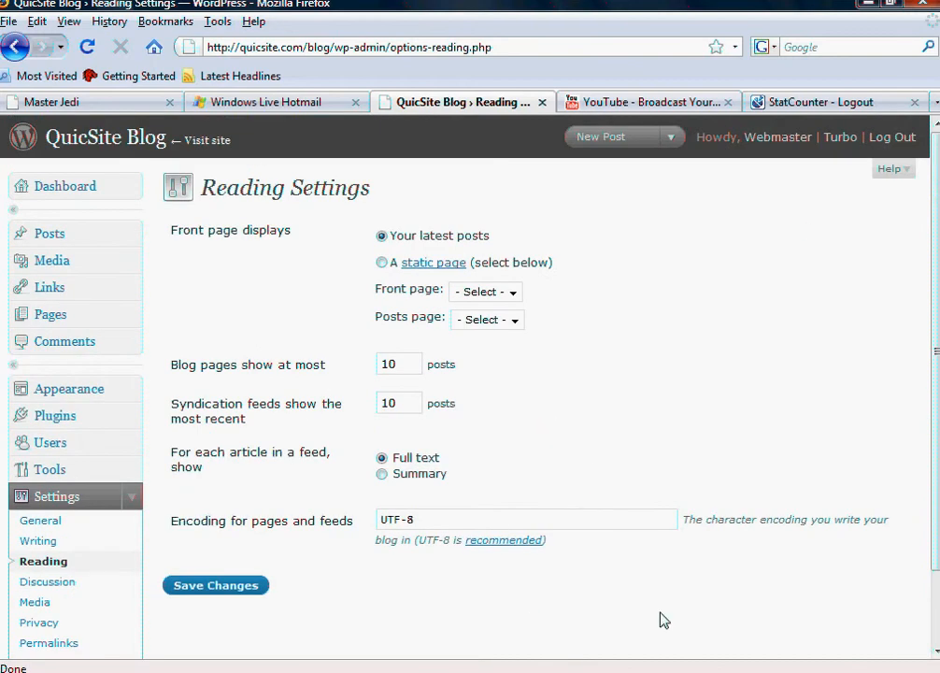
{"action": "mouse_move", "coordinate": [542, 309]}
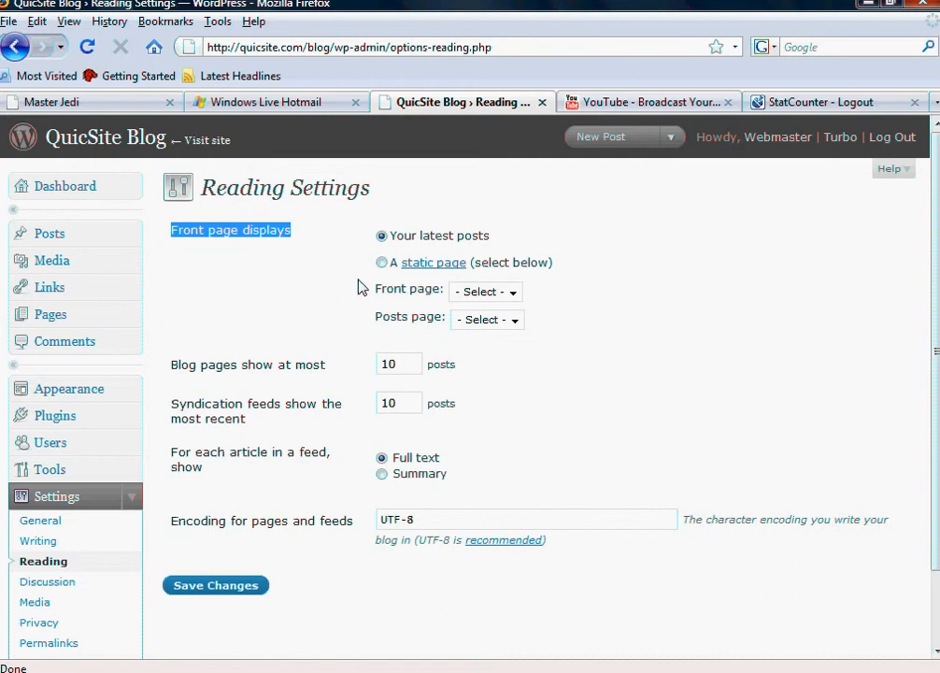
{"action": "mouse_move", "coordinate": [275, 246]}
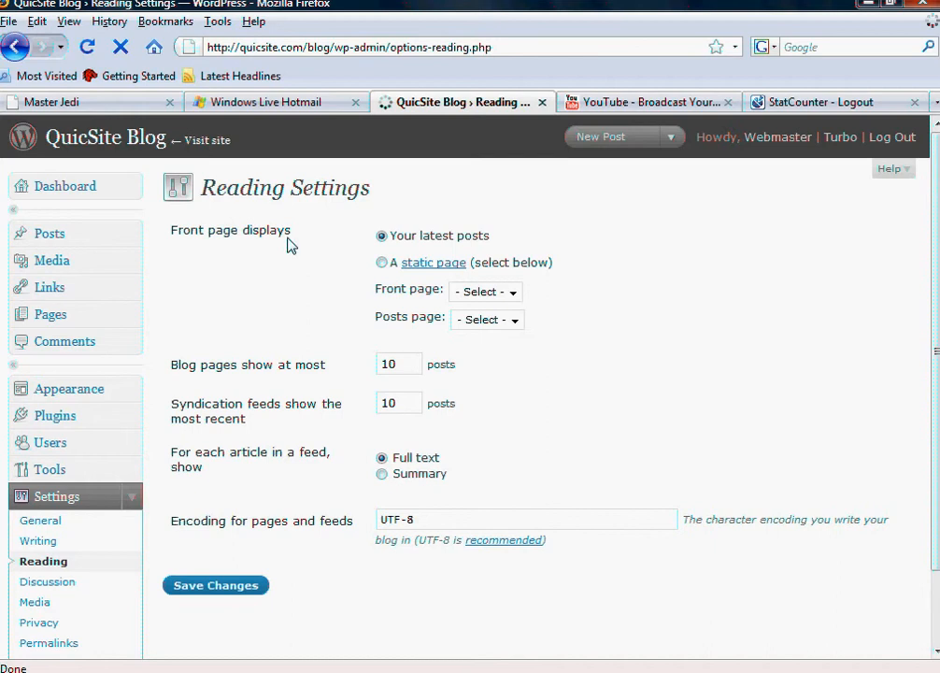
{"action": "mouse_move", "coordinate": [281, 245]}
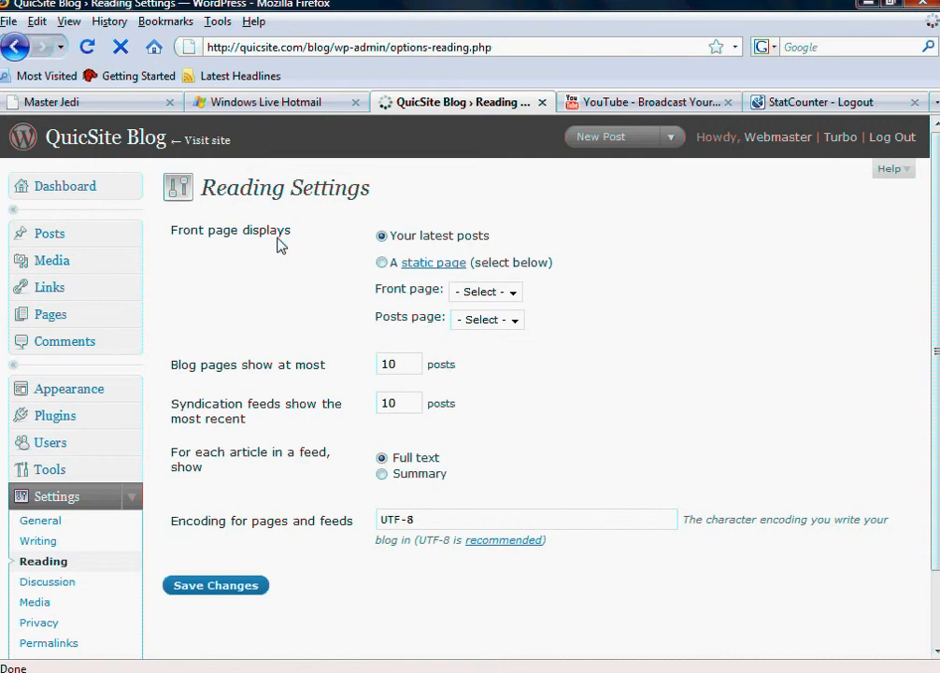
{"action": "mouse_move", "coordinate": [325, 250]}
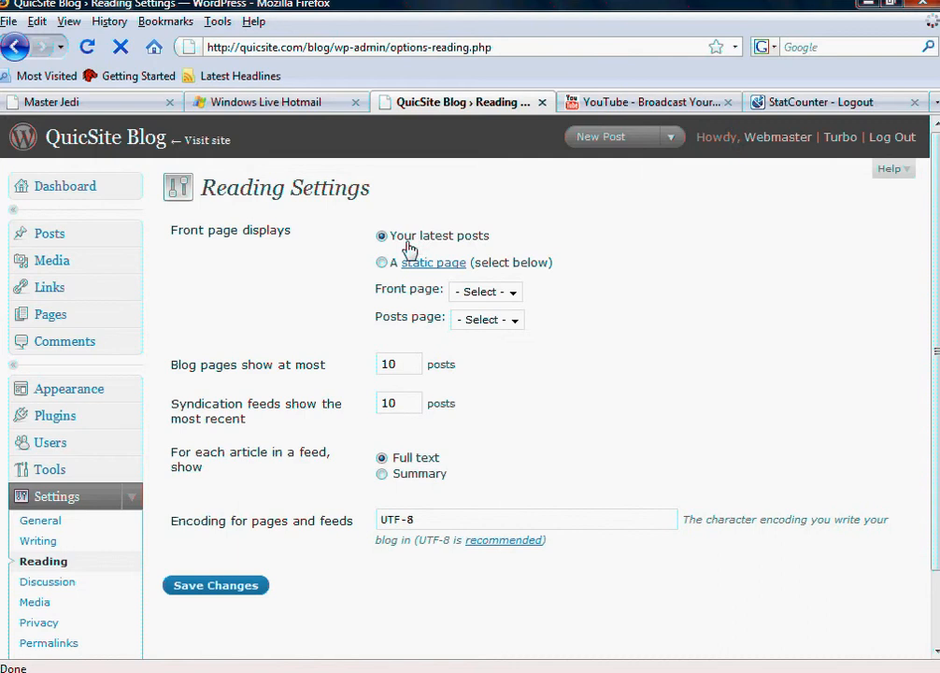
{"action": "mouse_move", "coordinate": [381, 236]}
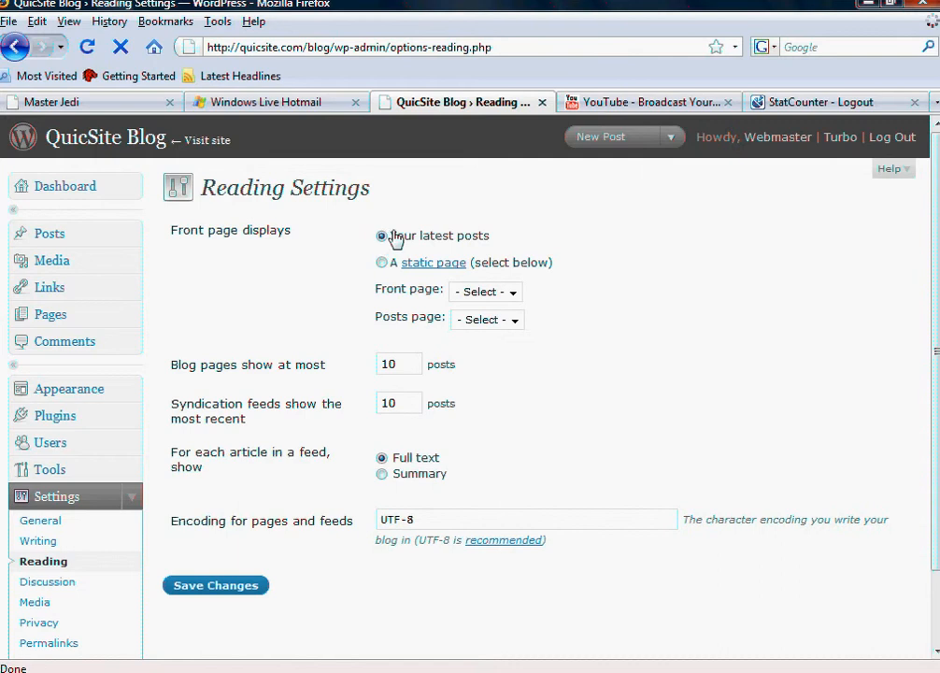
{"action": "left_click", "coordinate": [381, 263]}
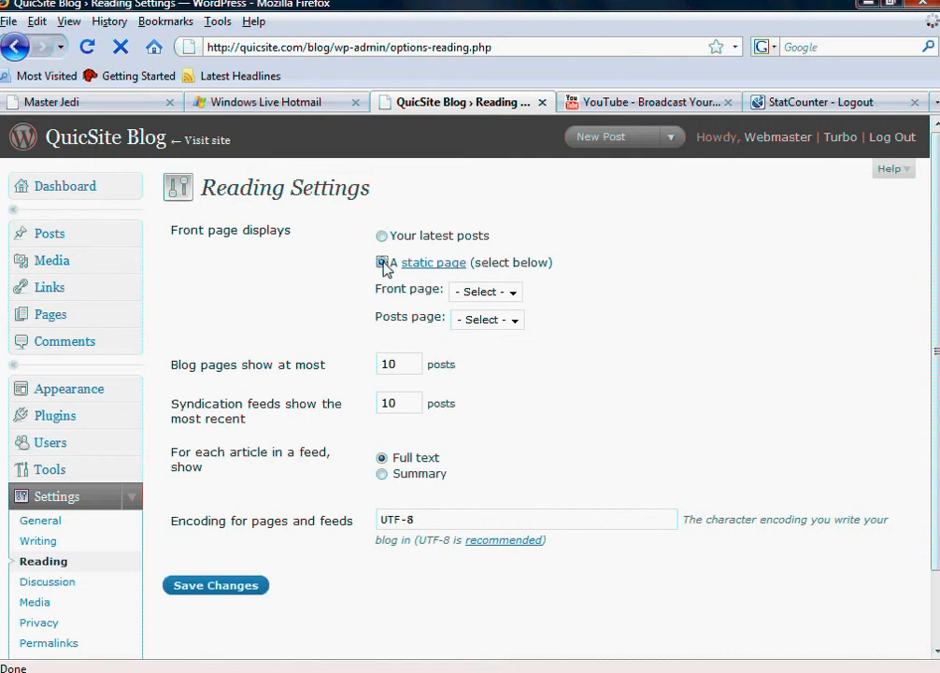
{"action": "left_click", "coordinate": [380, 262]}
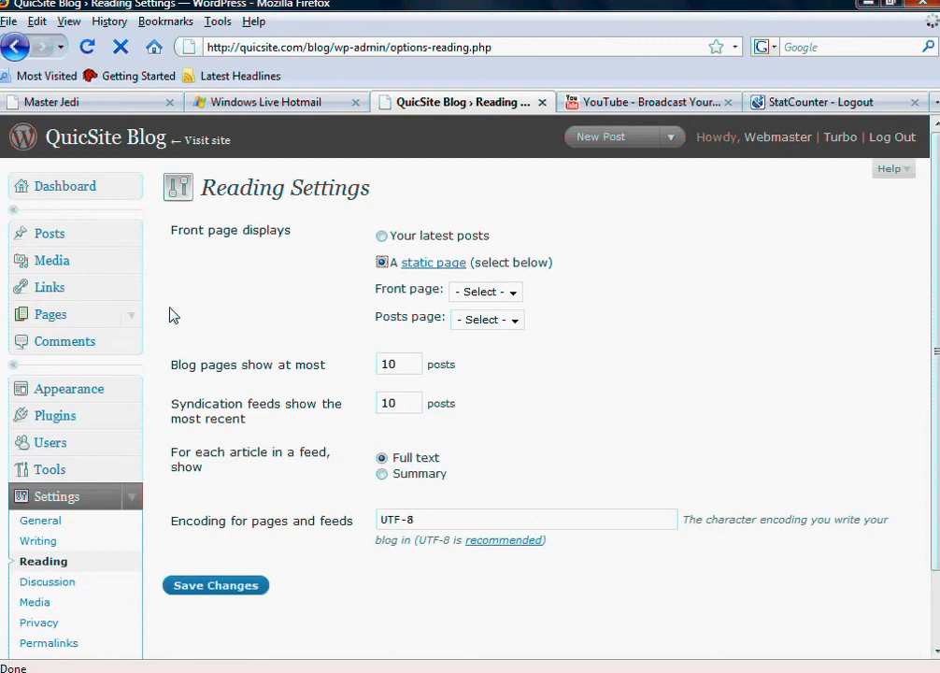
{"action": "mouse_move", "coordinate": [39, 239]}
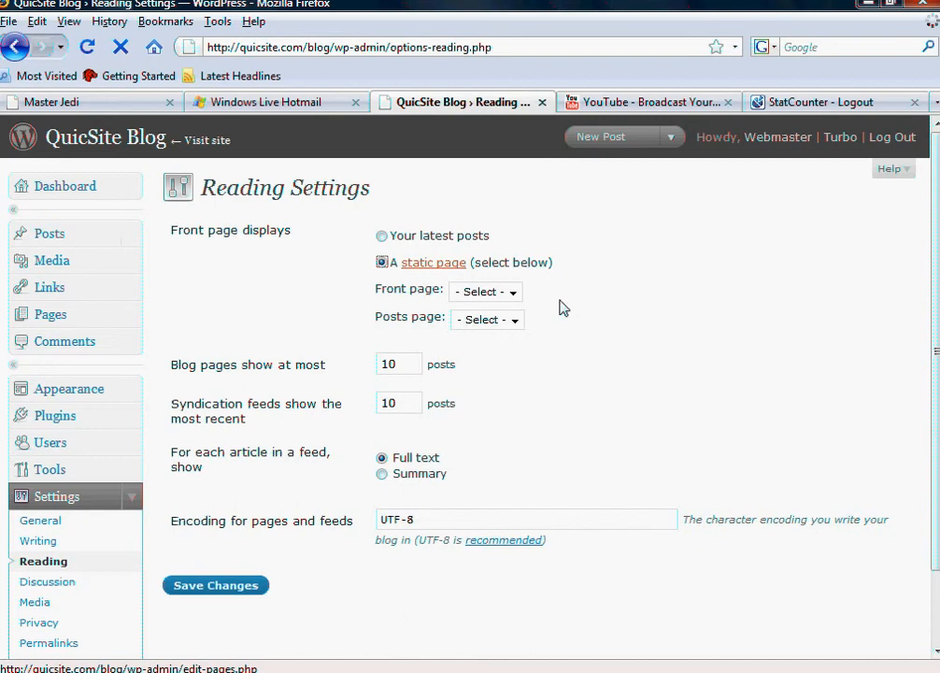
{"action": "mouse_move", "coordinate": [493, 306]}
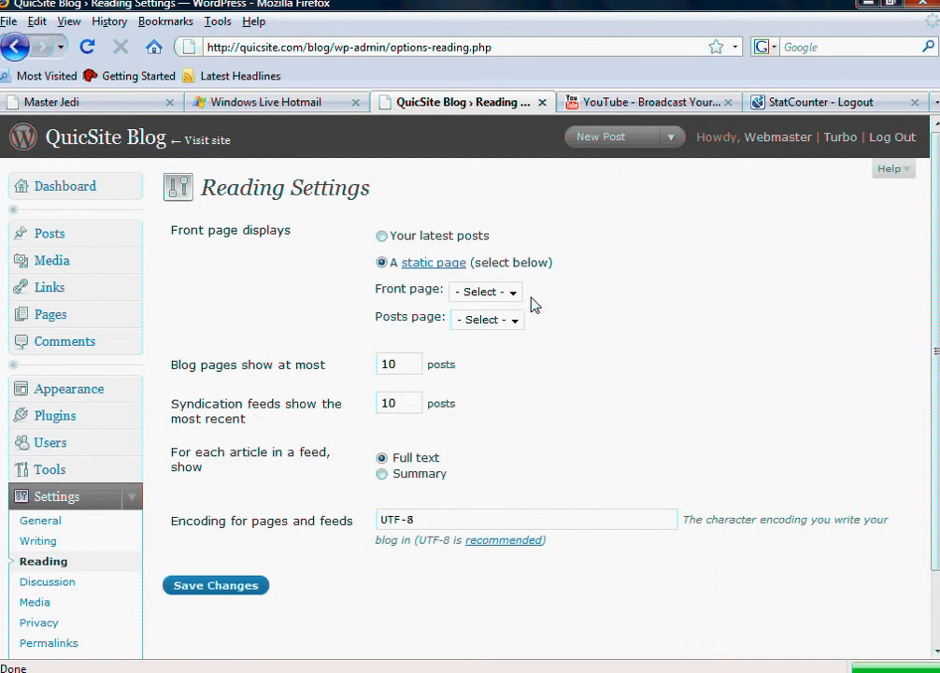
{"action": "mouse_move", "coordinate": [515, 299]}
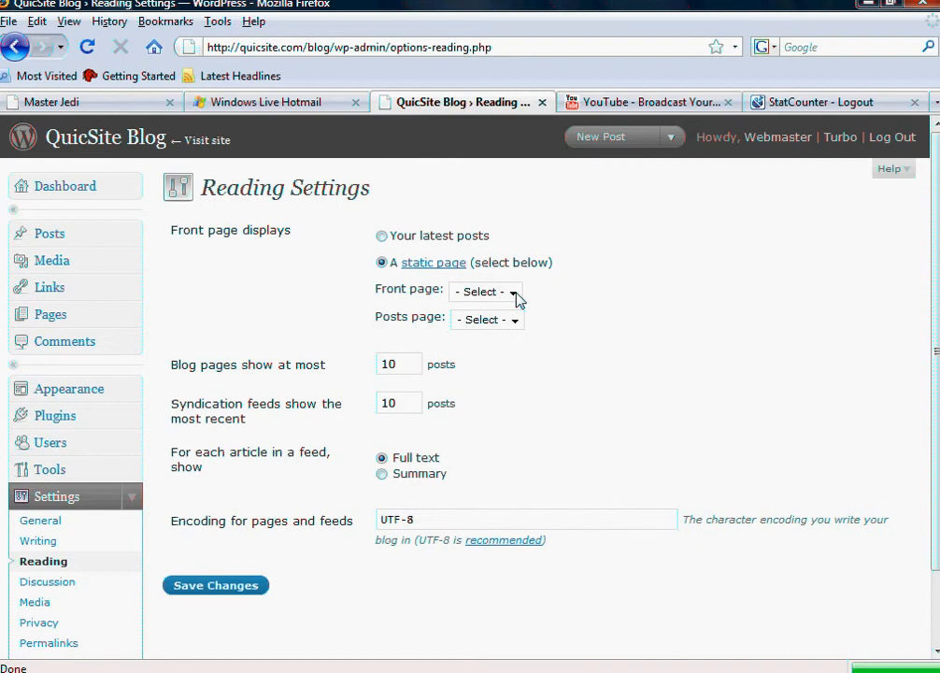
{"action": "left_click", "coordinate": [513, 292]}
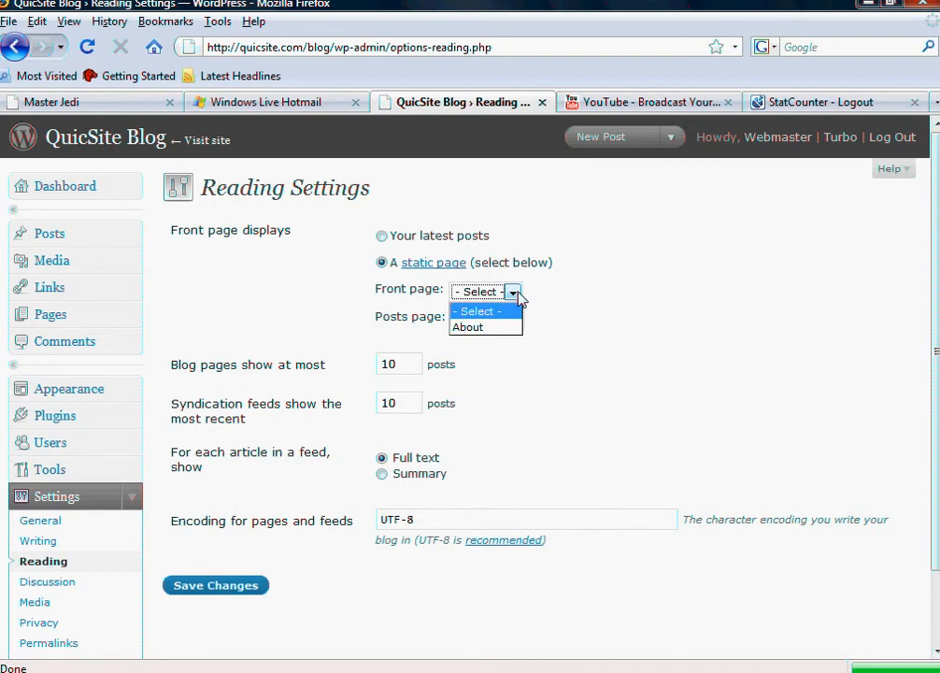
{"action": "mouse_move", "coordinate": [481, 329]}
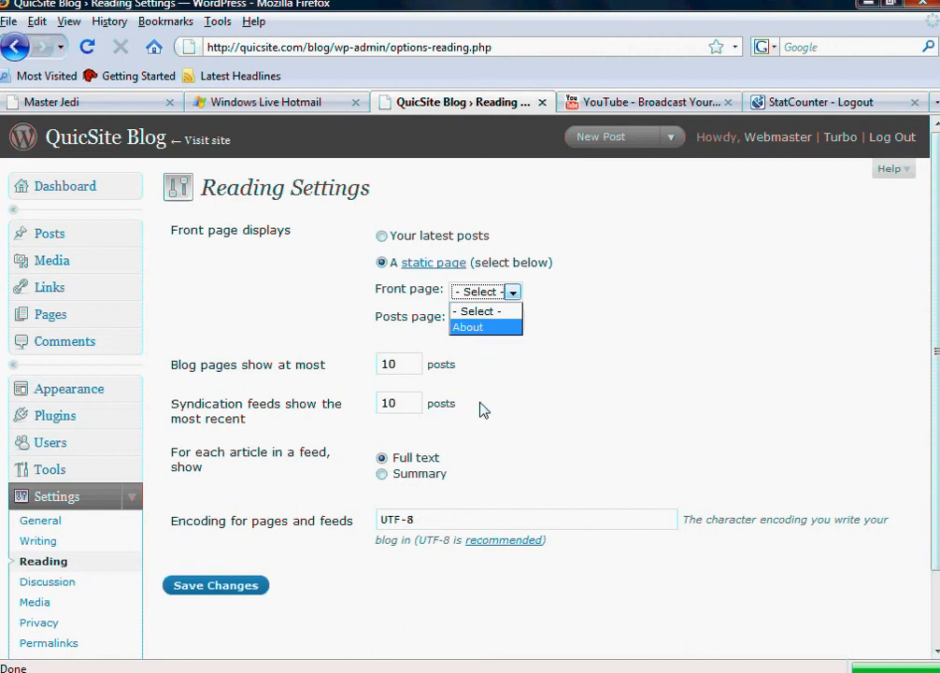
{"action": "mouse_move", "coordinate": [515, 413]}
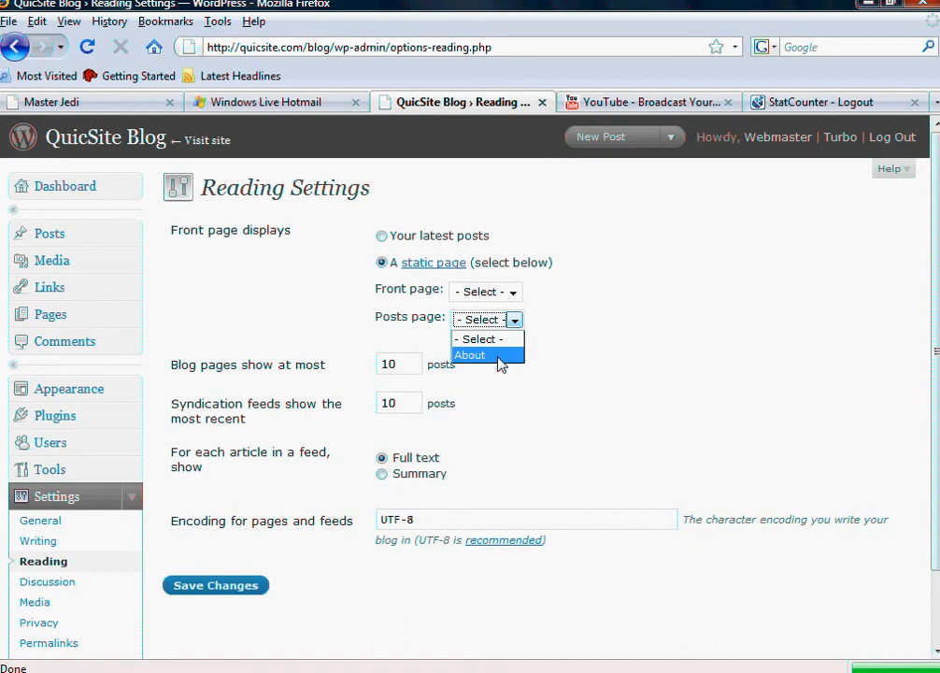
{"action": "mouse_move", "coordinate": [50, 233]}
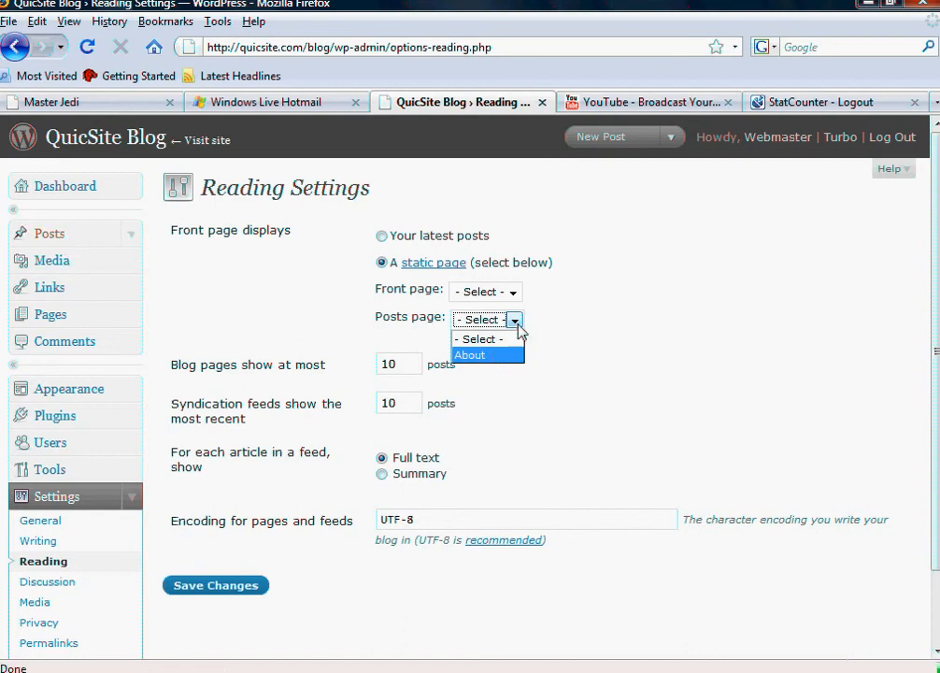
{"action": "left_click", "coordinate": [380, 236]}
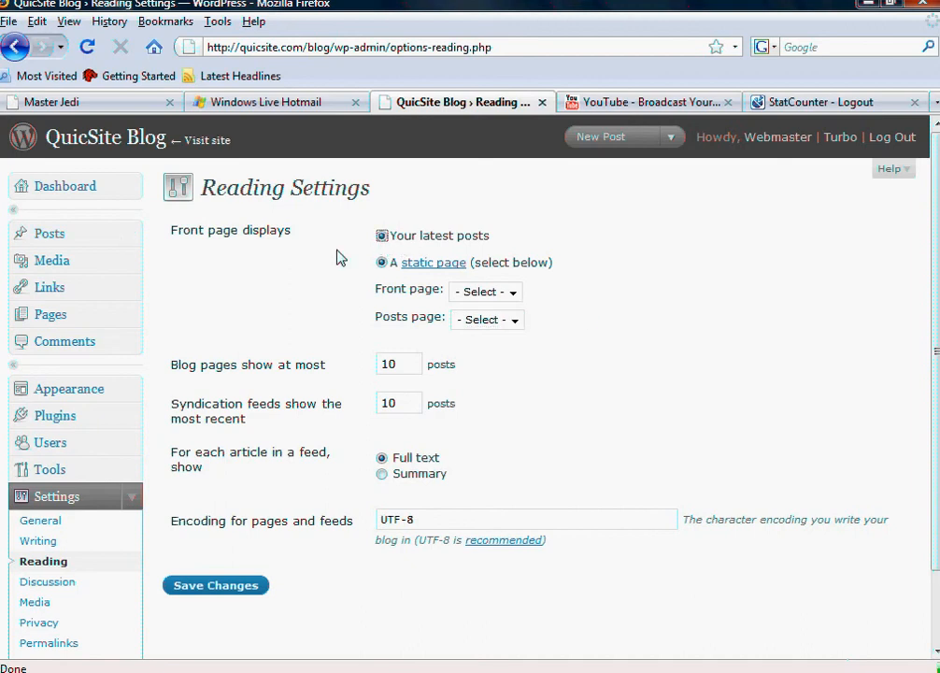
{"action": "left_click", "coordinate": [380, 236]}
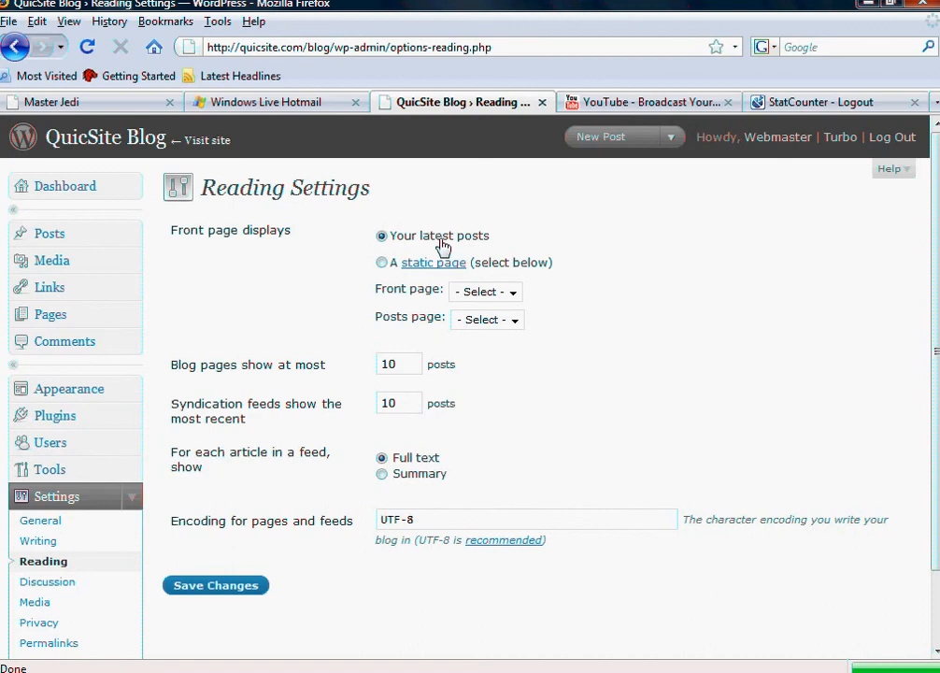
{"action": "mouse_move", "coordinate": [476, 253]}
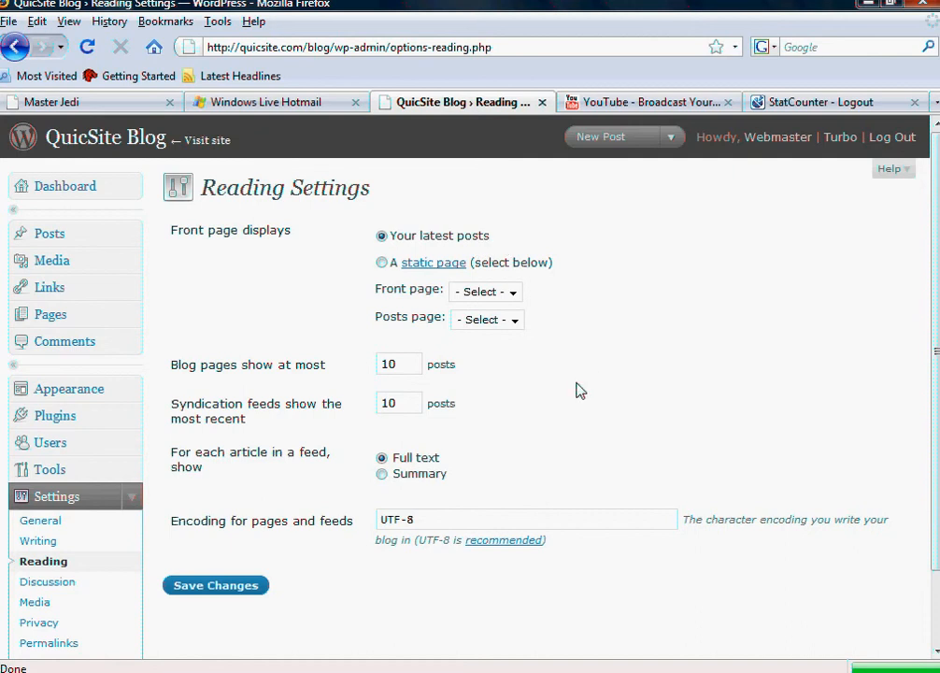
{"action": "mouse_move", "coordinate": [575, 389]}
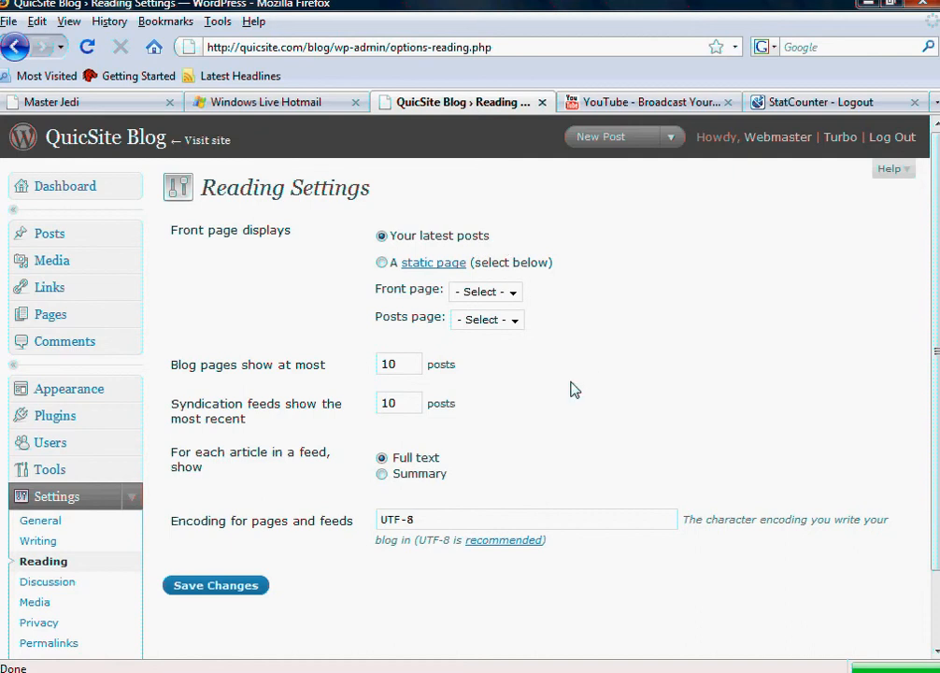
{"action": "mouse_move", "coordinate": [624, 323]}
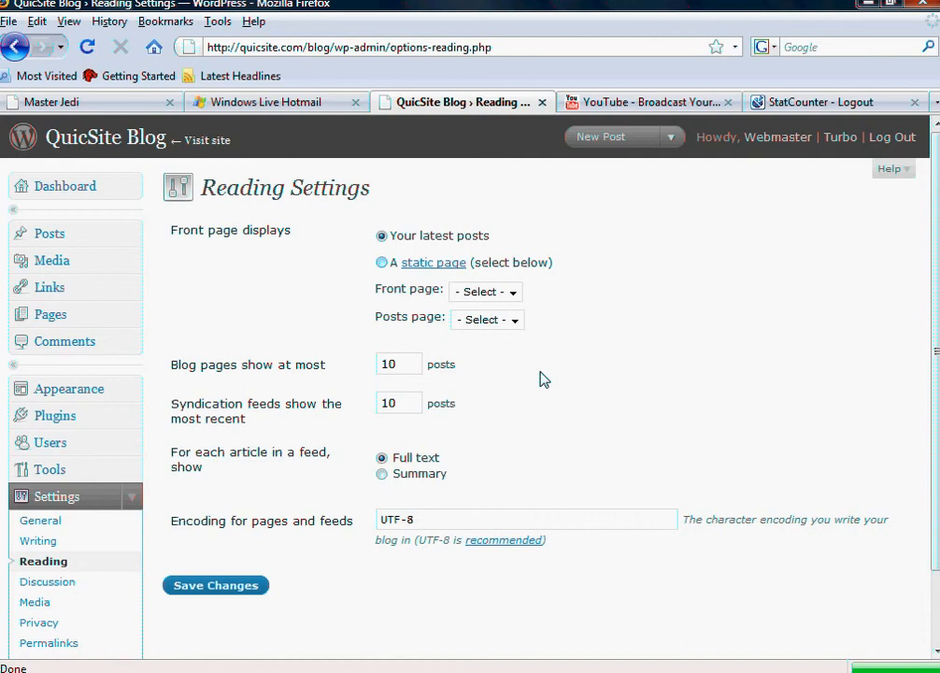
{"action": "mouse_move", "coordinate": [530, 385]}
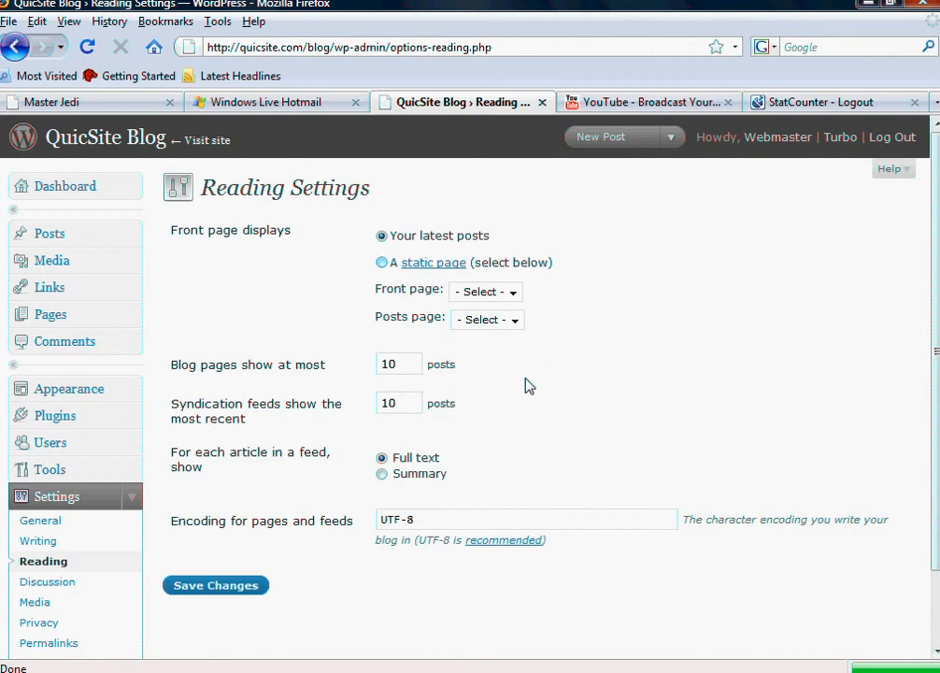
{"action": "mouse_move", "coordinate": [198, 386]}
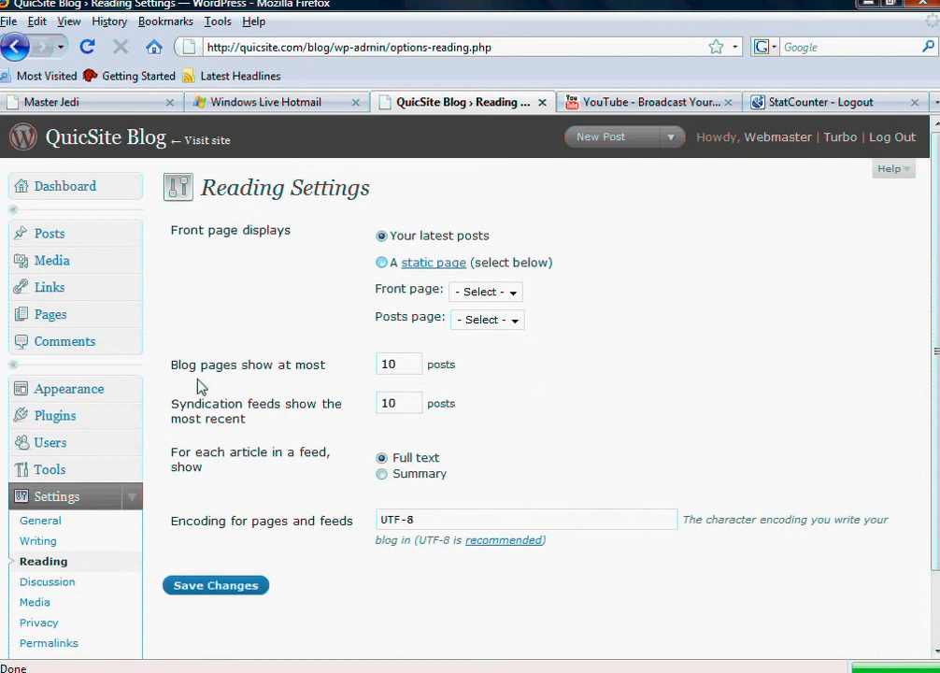
{"action": "mouse_move", "coordinate": [327, 423]}
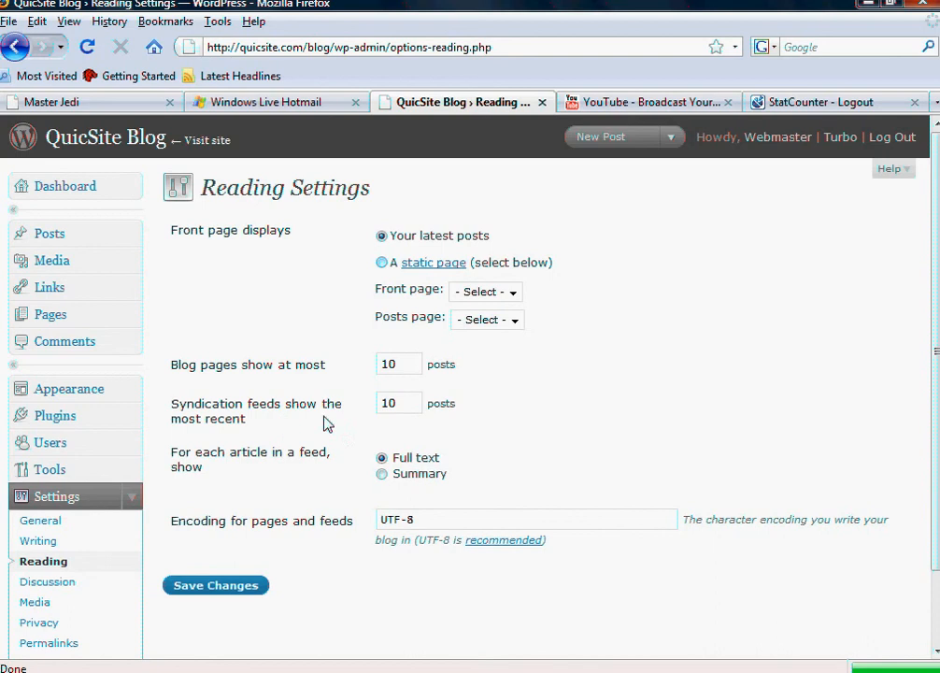
{"action": "mouse_move", "coordinate": [215, 428]}
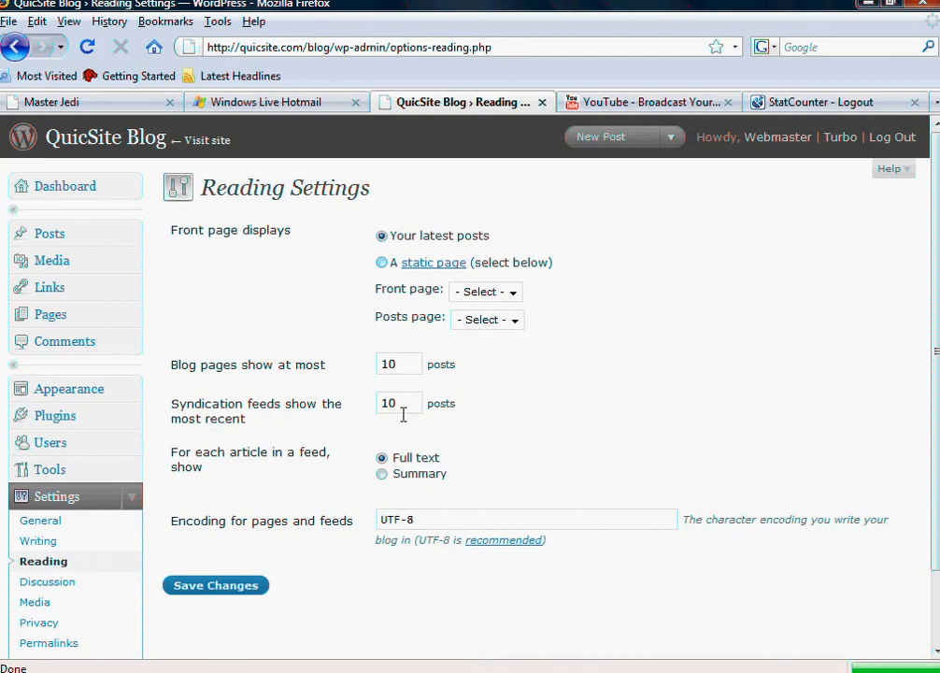
{"action": "mouse_move", "coordinate": [408, 399]}
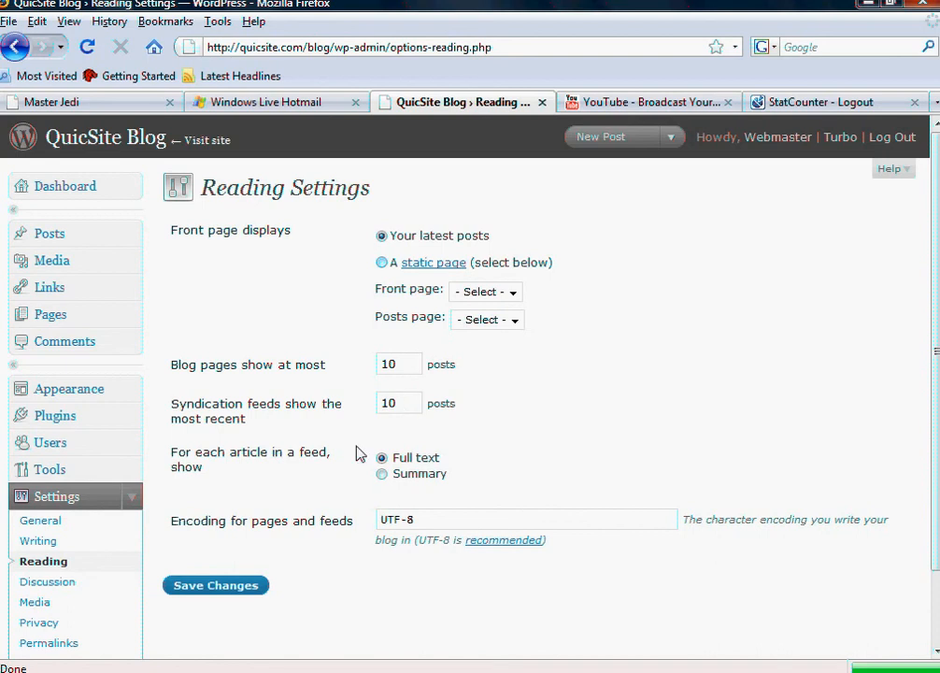
{"action": "mouse_move", "coordinate": [446, 479]}
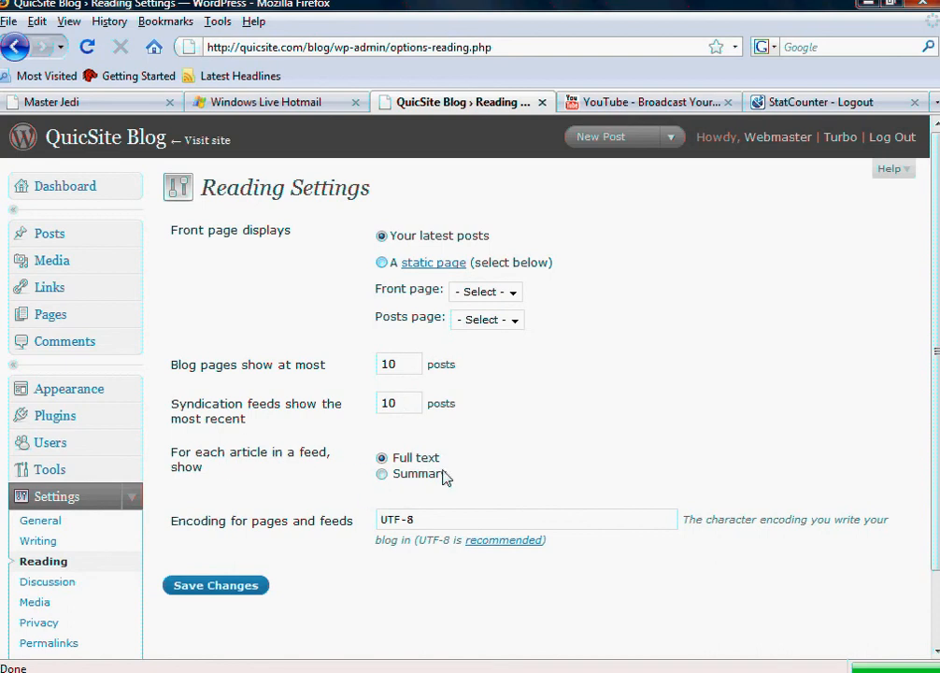
{"action": "mouse_move", "coordinate": [441, 484]}
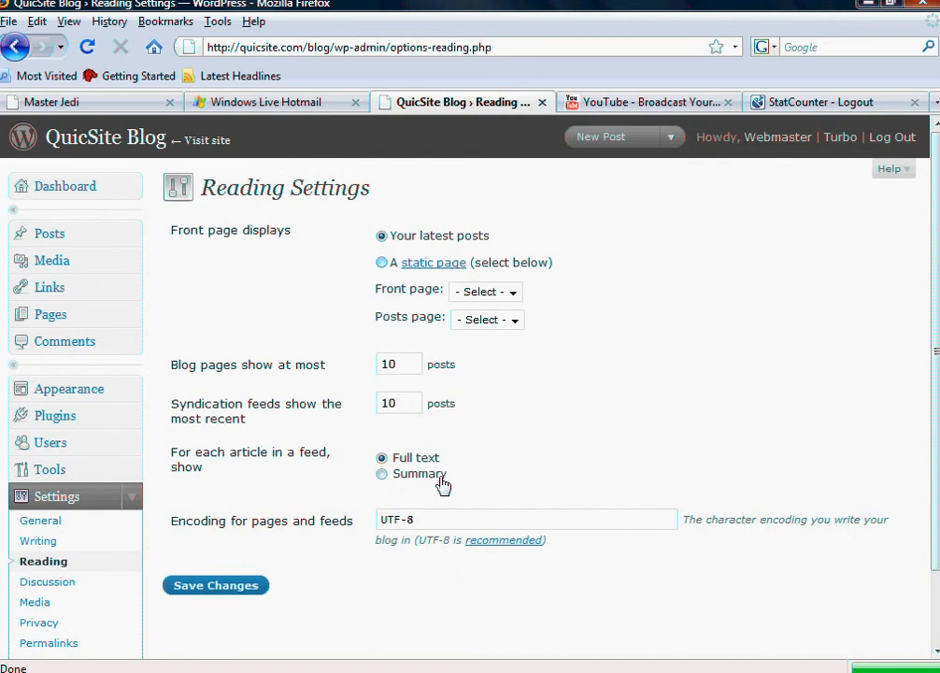
{"action": "mouse_move", "coordinate": [495, 485]}
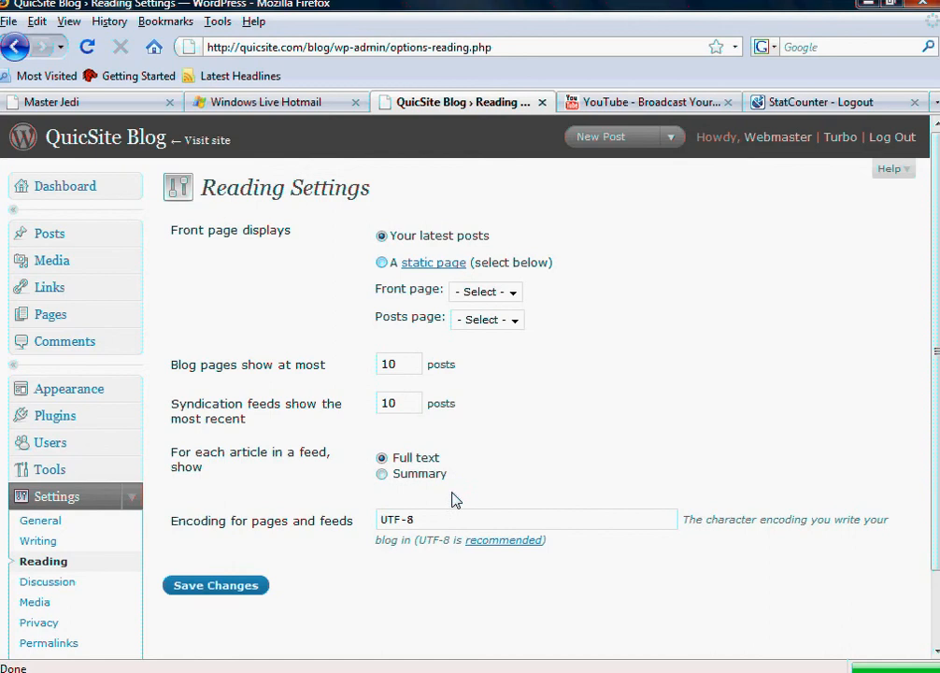
{"action": "mouse_move", "coordinate": [459, 452]}
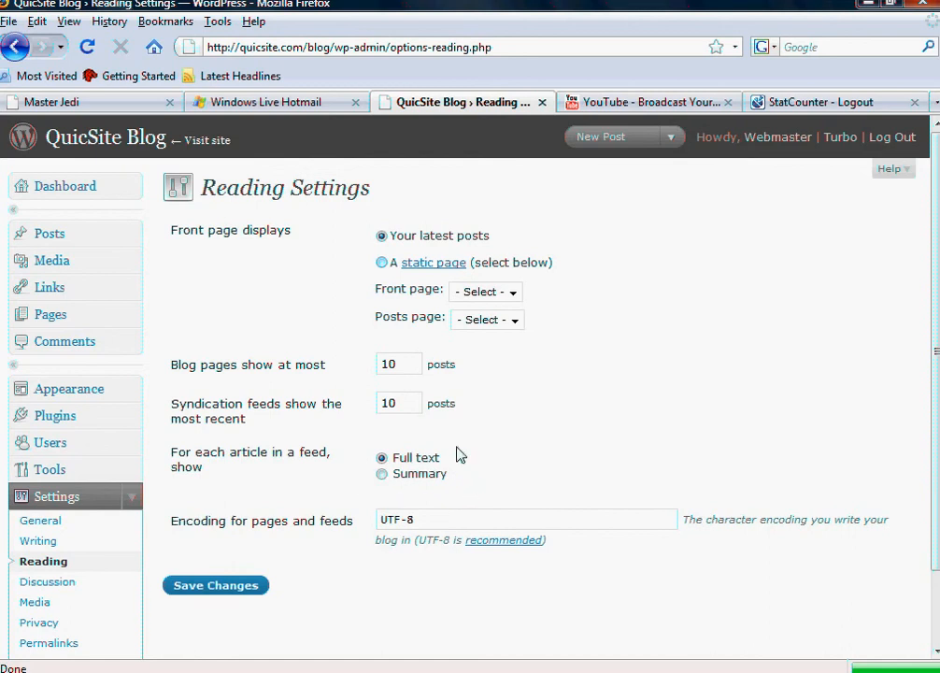
{"action": "mouse_move", "coordinate": [469, 459]}
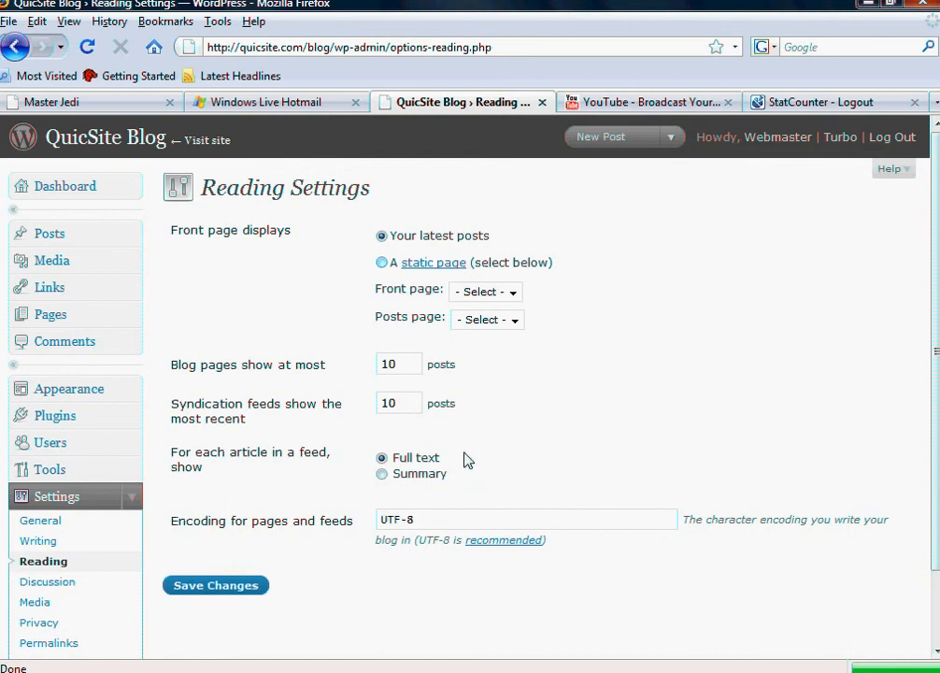
{"action": "mouse_move", "coordinate": [436, 472]}
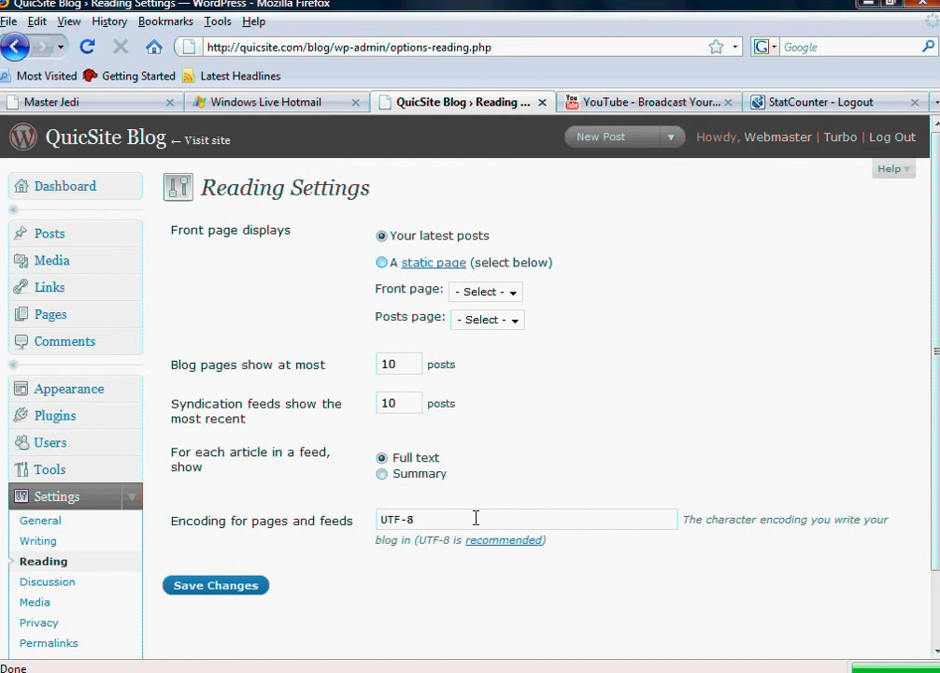
{"action": "mouse_move", "coordinate": [469, 519]}
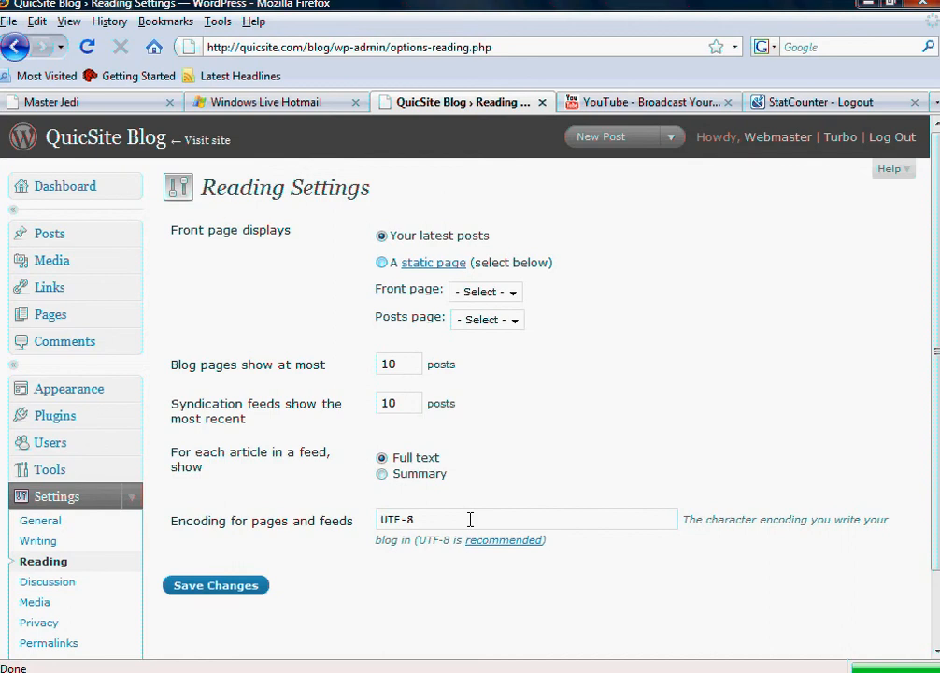
{"action": "mouse_move", "coordinate": [636, 332]}
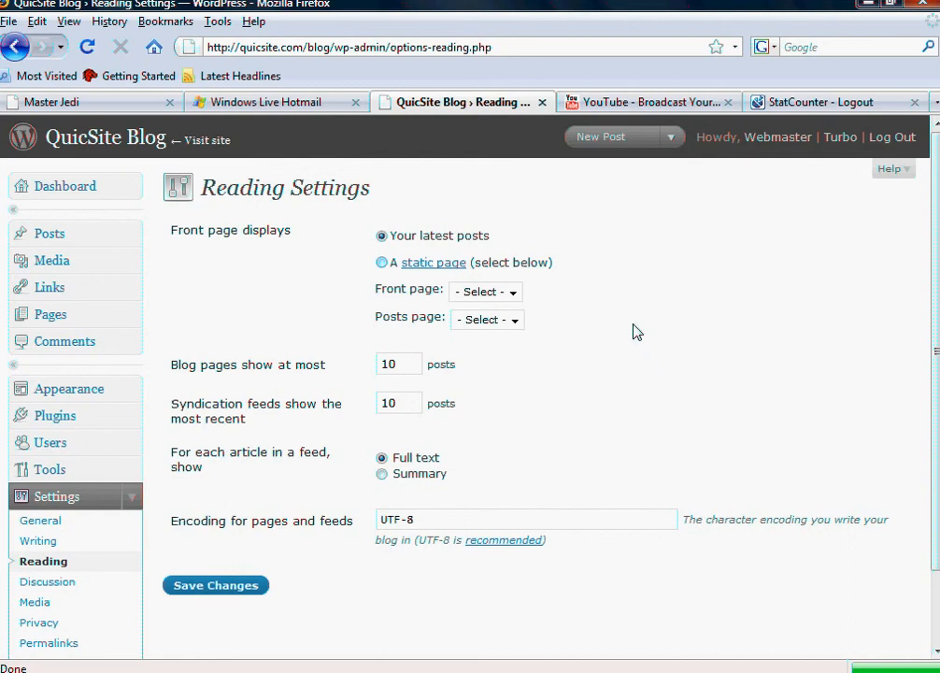
{"action": "mouse_move", "coordinate": [615, 244]}
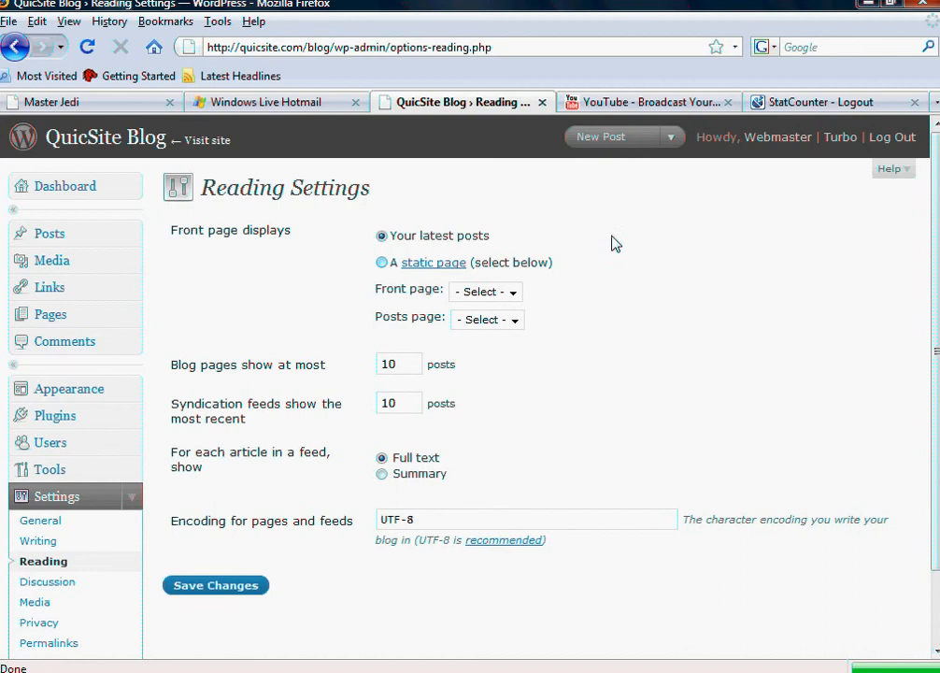
{"action": "mouse_move", "coordinate": [422, 204]}
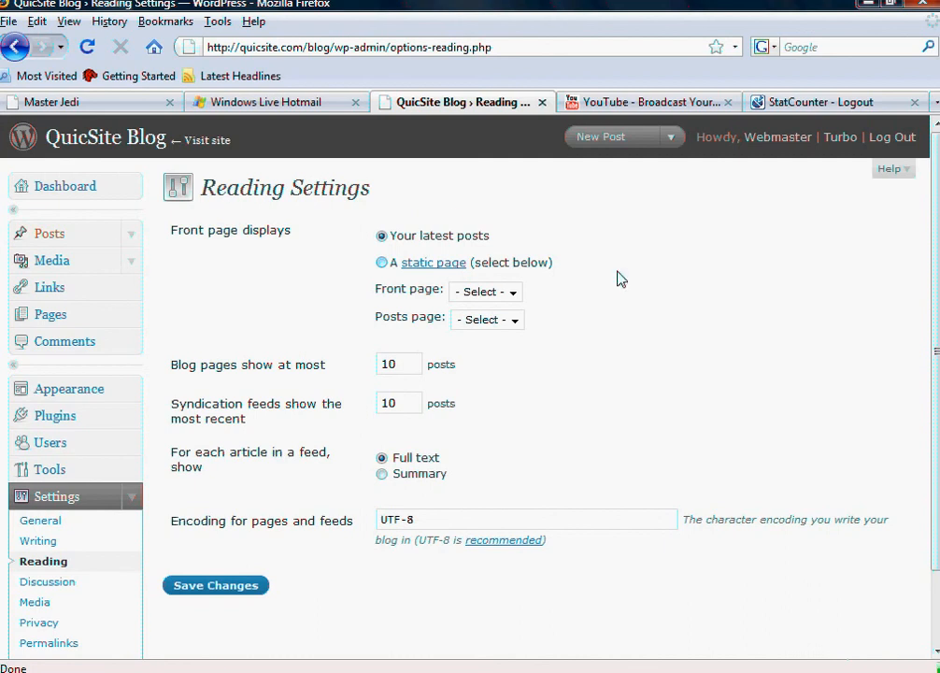
{"action": "mouse_move", "coordinate": [291, 389]}
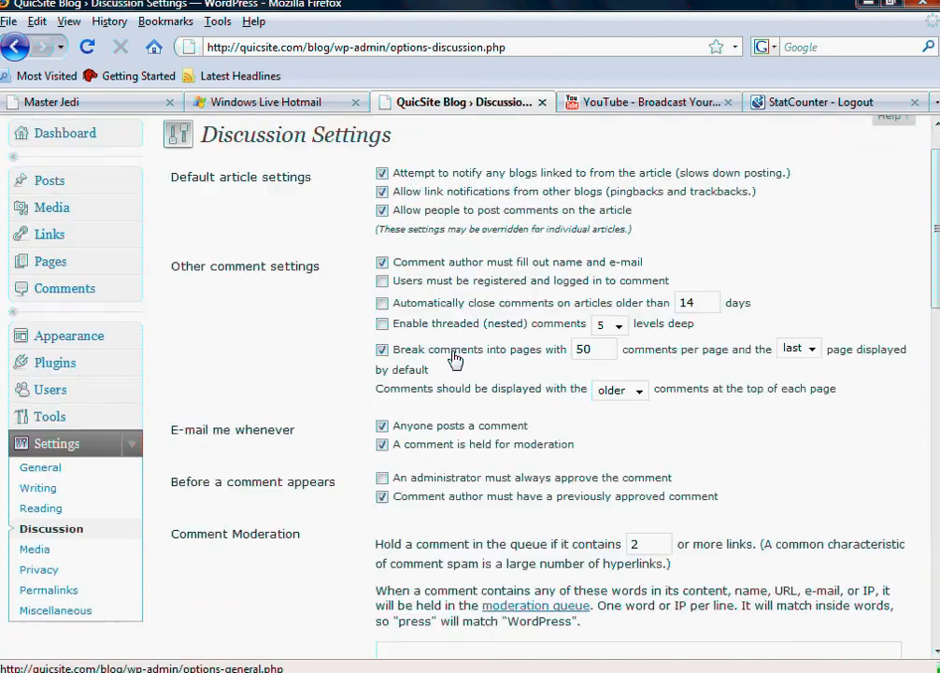
{"action": "mouse_move", "coordinate": [41, 507]}
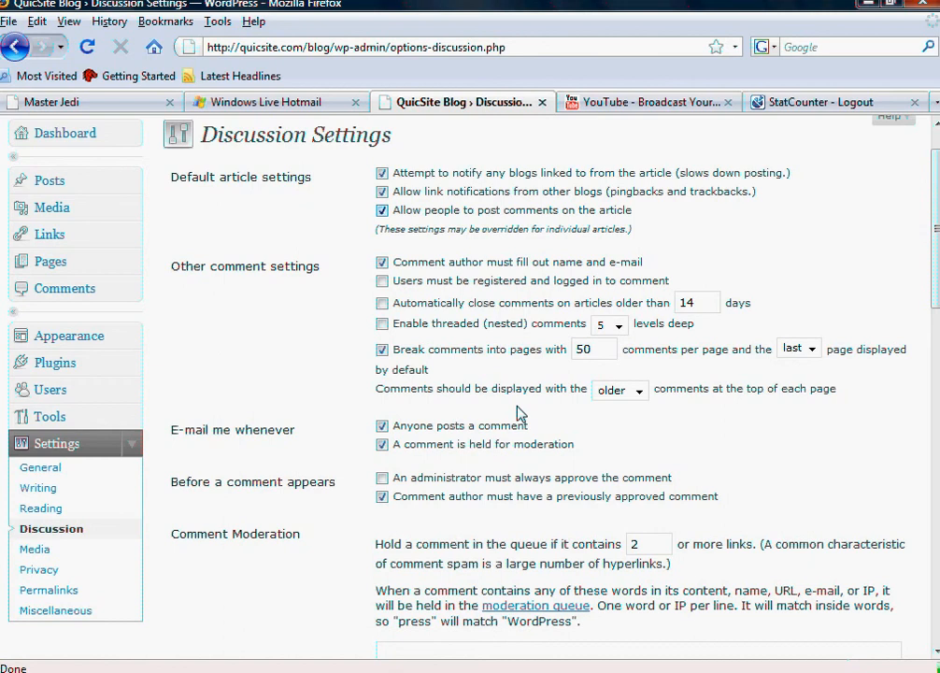
{"action": "mouse_move", "coordinate": [395, 186]}
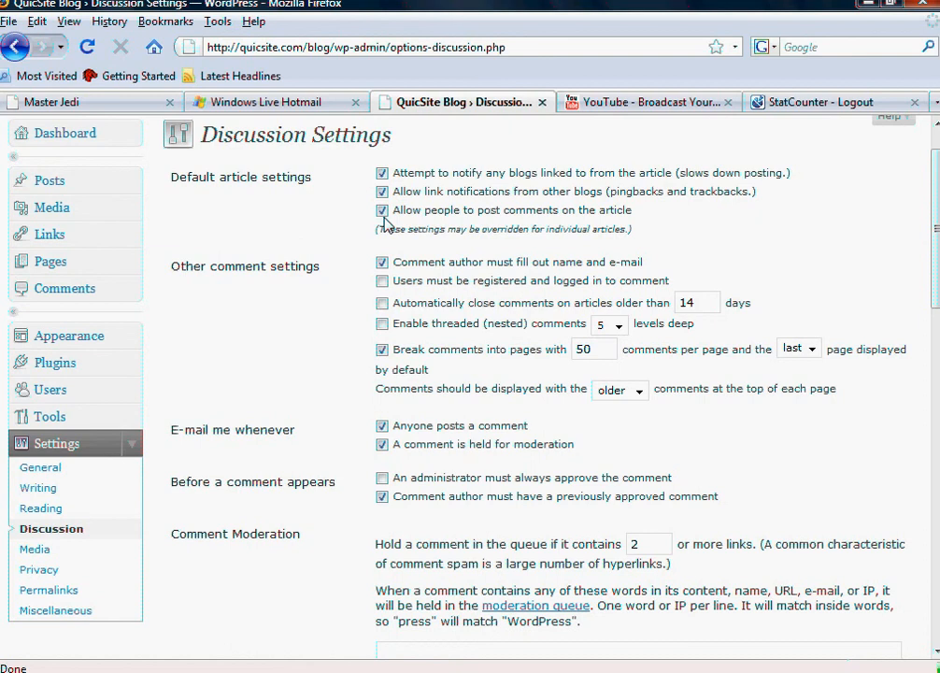
{"action": "mouse_move", "coordinate": [482, 219]}
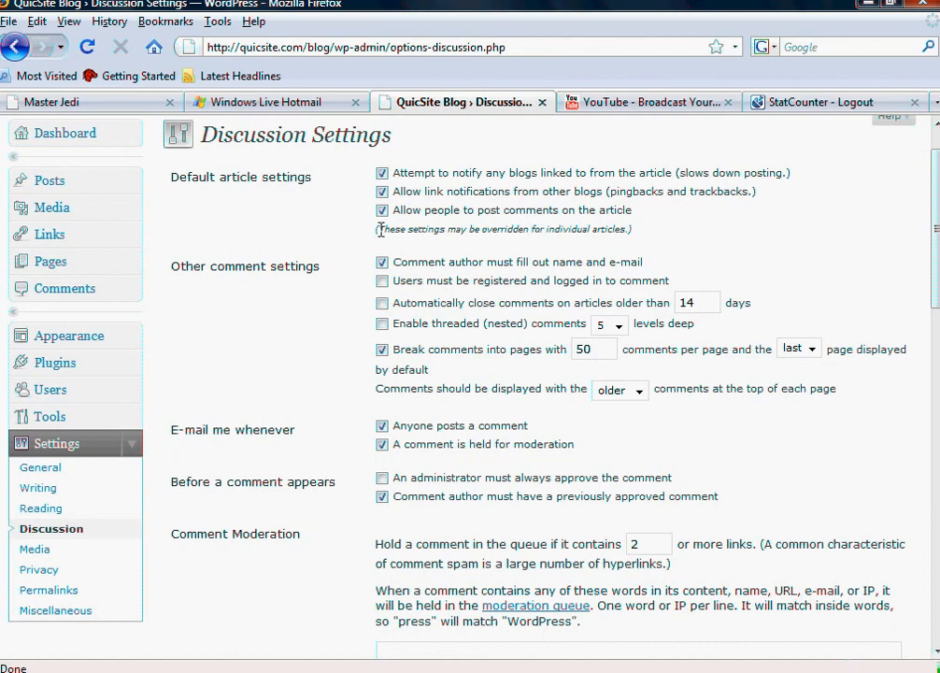
{"action": "mouse_move", "coordinate": [581, 250]}
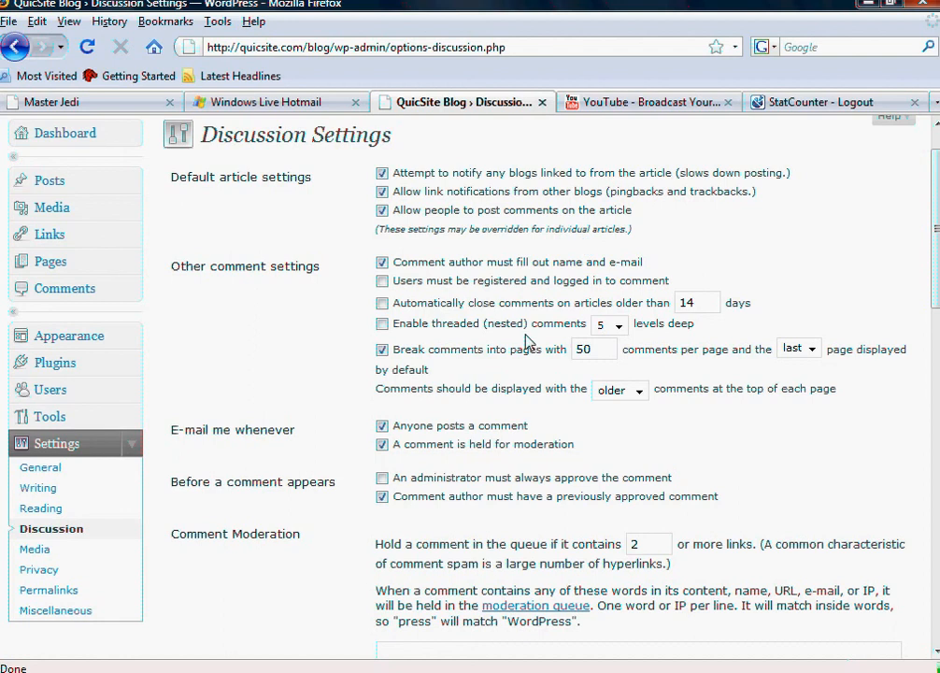
{"action": "mouse_move", "coordinate": [402, 290]}
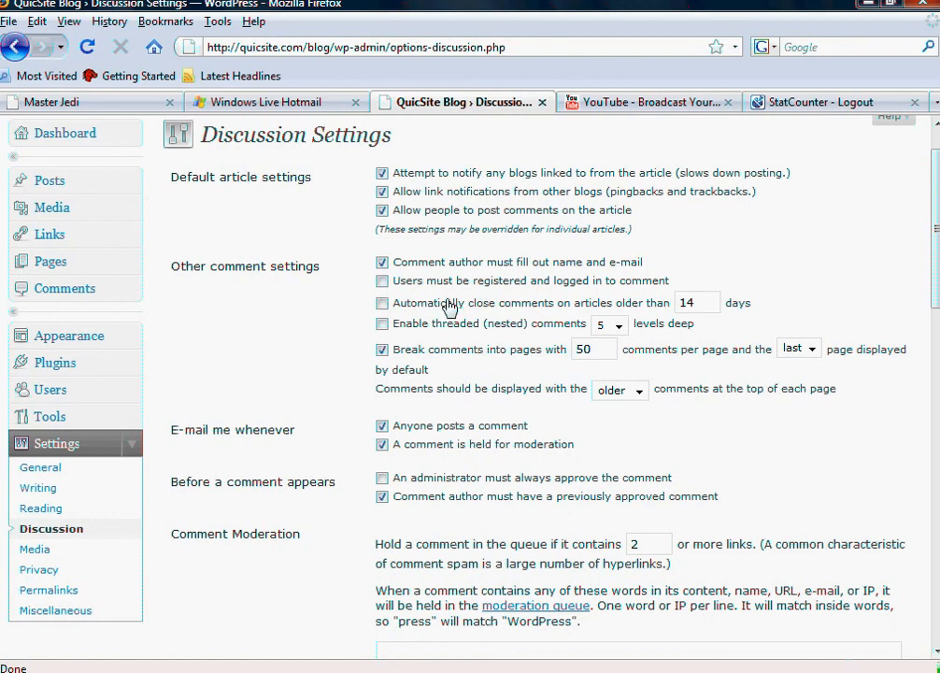
Tick 'Users must be registered and logged in to comment' under Other comment settings
{"action": "left_click", "coordinate": [382, 280]}
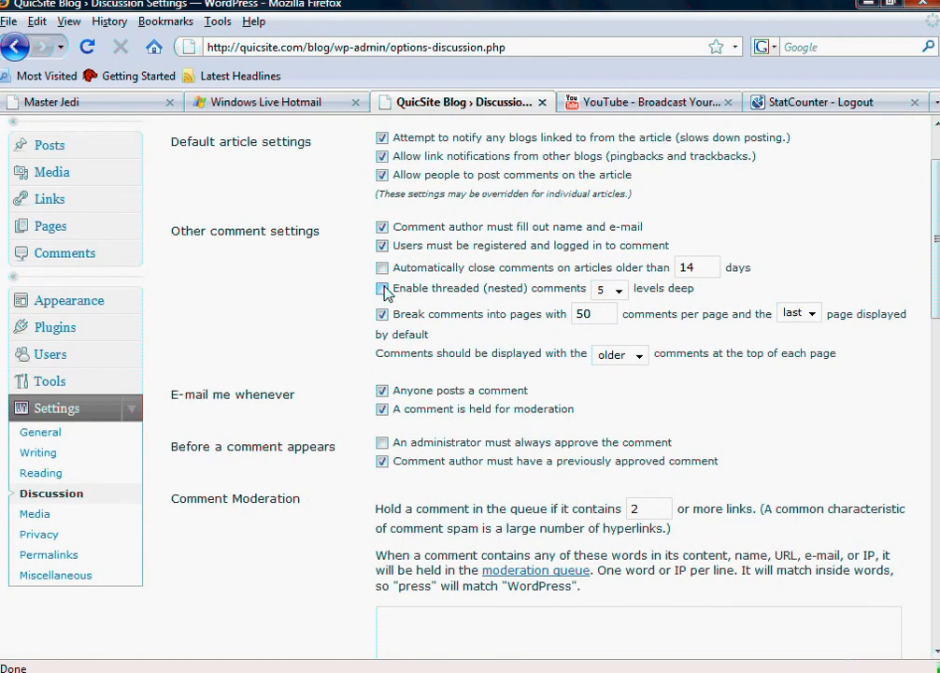
{"action": "left_click", "coordinate": [381, 288]}
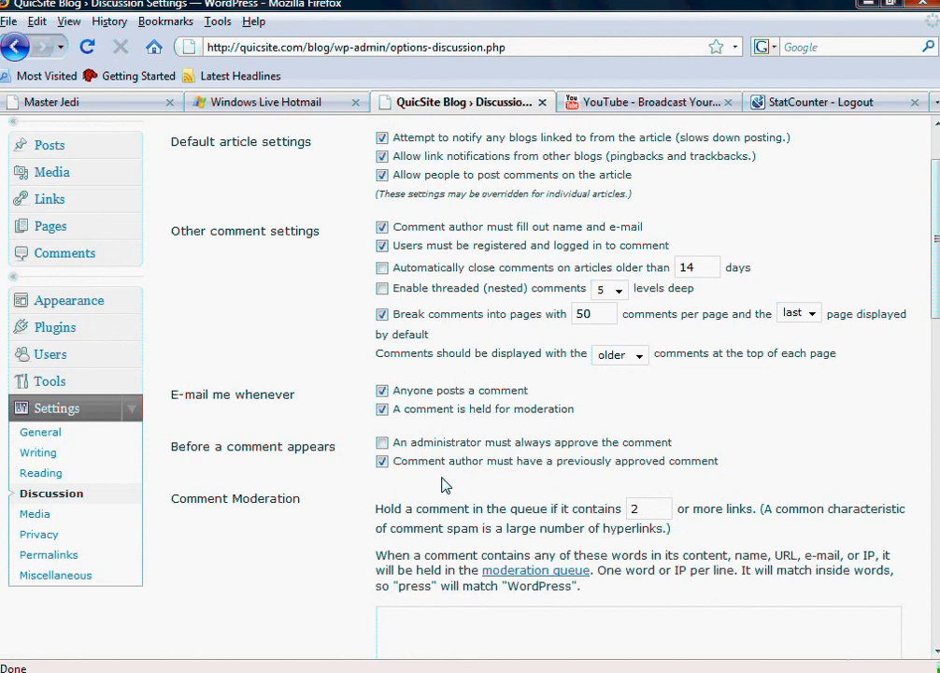
{"action": "mouse_move", "coordinate": [297, 528]}
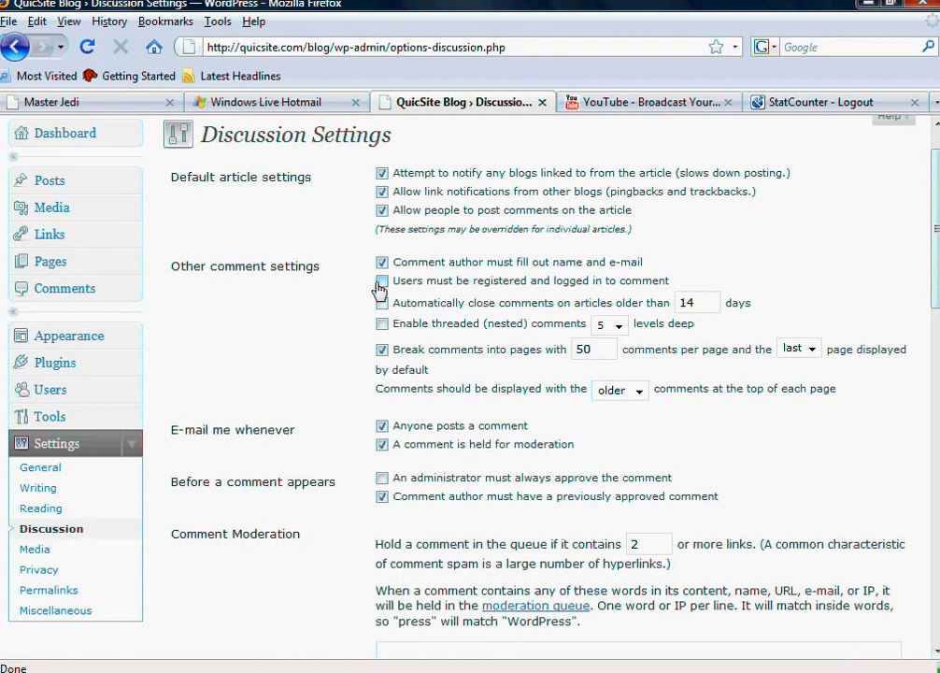
Untick 'Users must be registered and logged in to comment' in Discussion Settings
{"action": "left_click", "coordinate": [381, 281]}
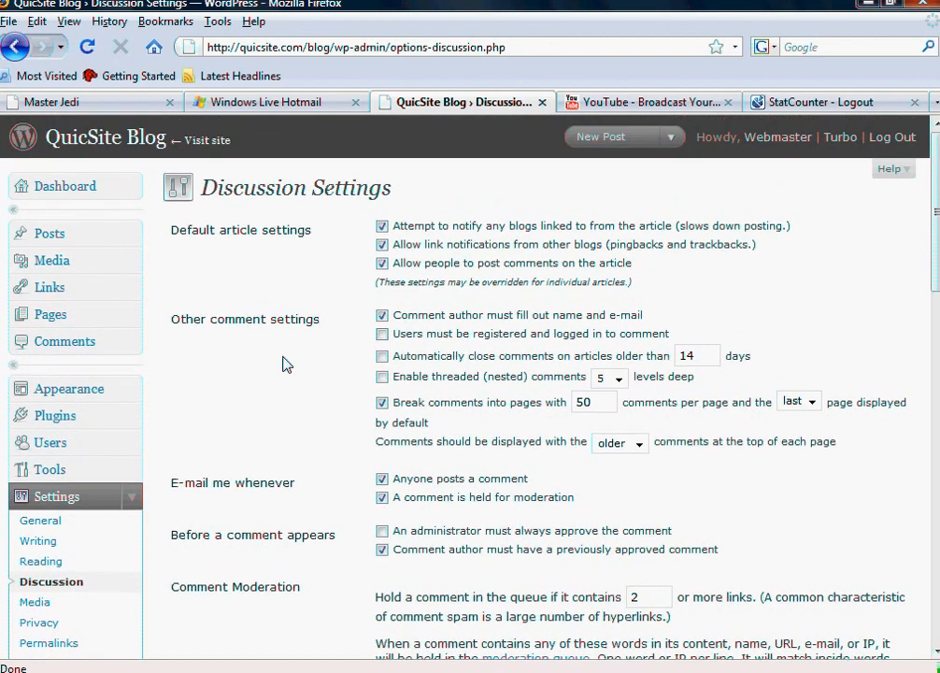
{"action": "scroll", "scroll_direction": "down", "scroll_amount": 3}
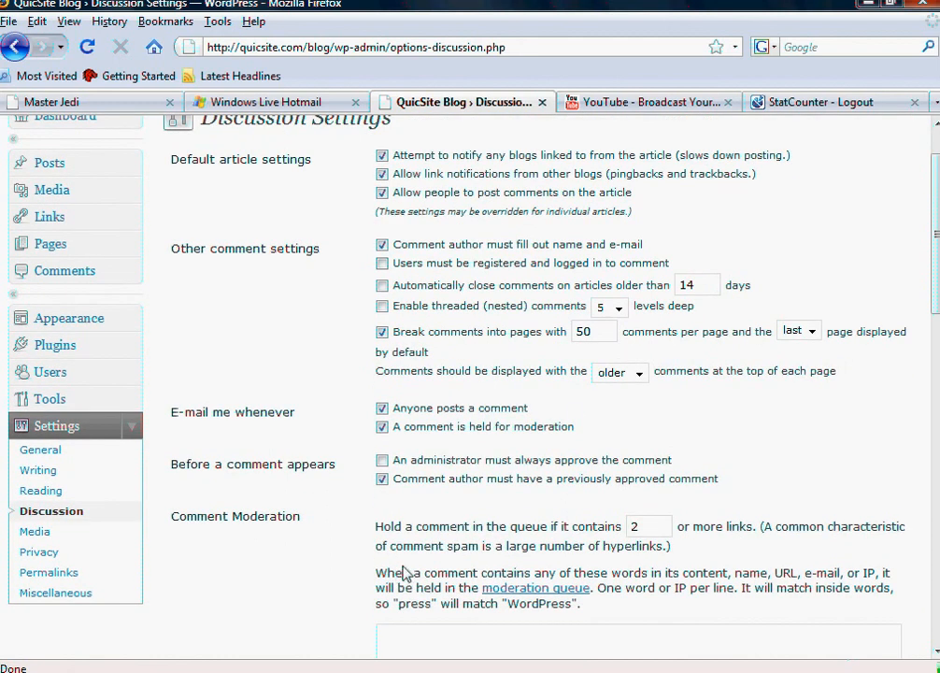
{"action": "mouse_move", "coordinate": [360, 553]}
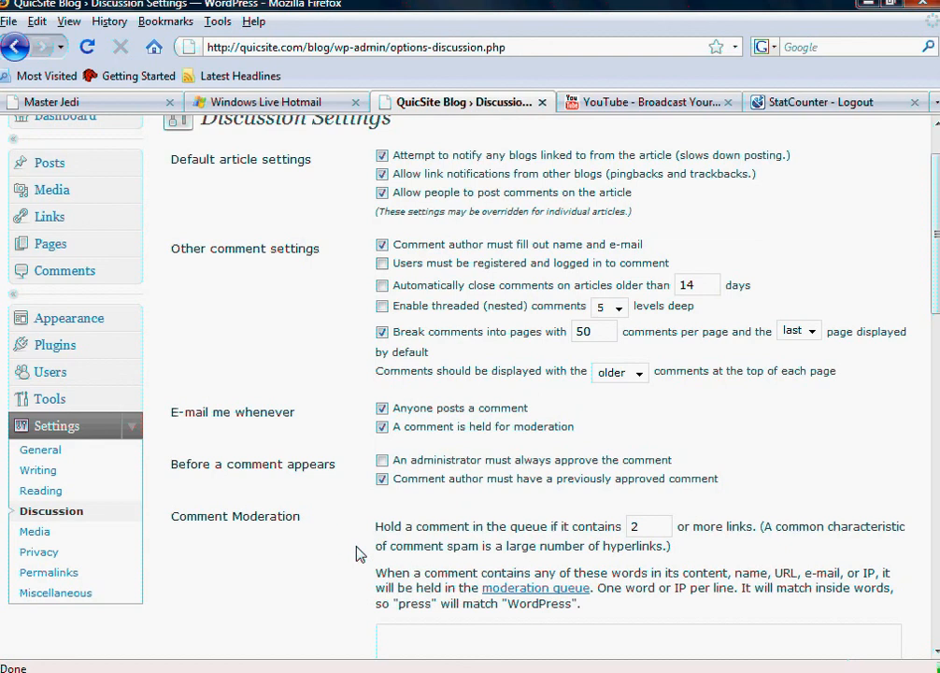
{"action": "mouse_move", "coordinate": [315, 543]}
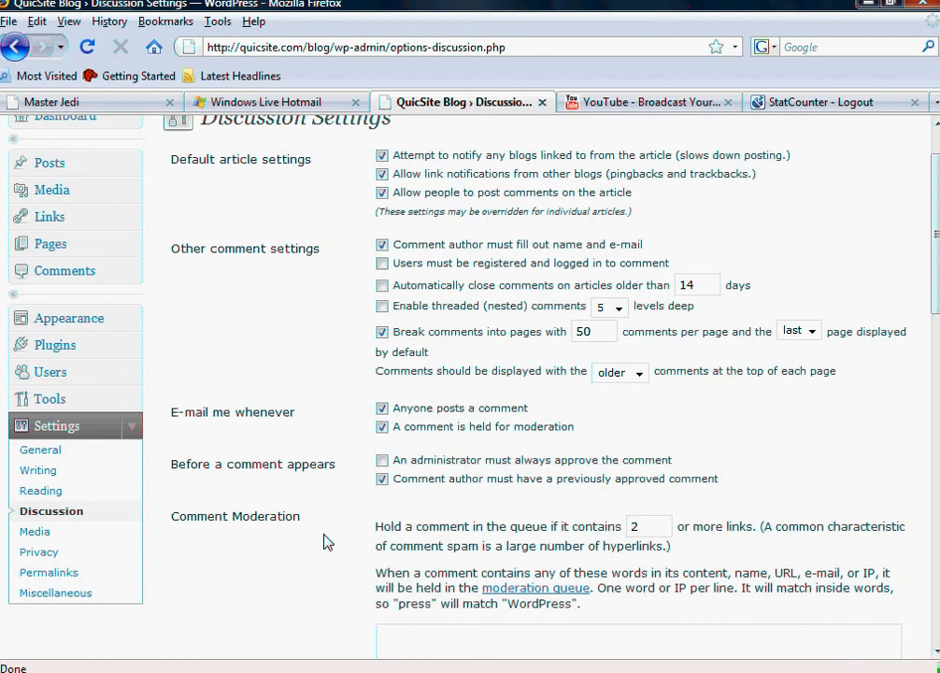
{"action": "mouse_move", "coordinate": [345, 552]}
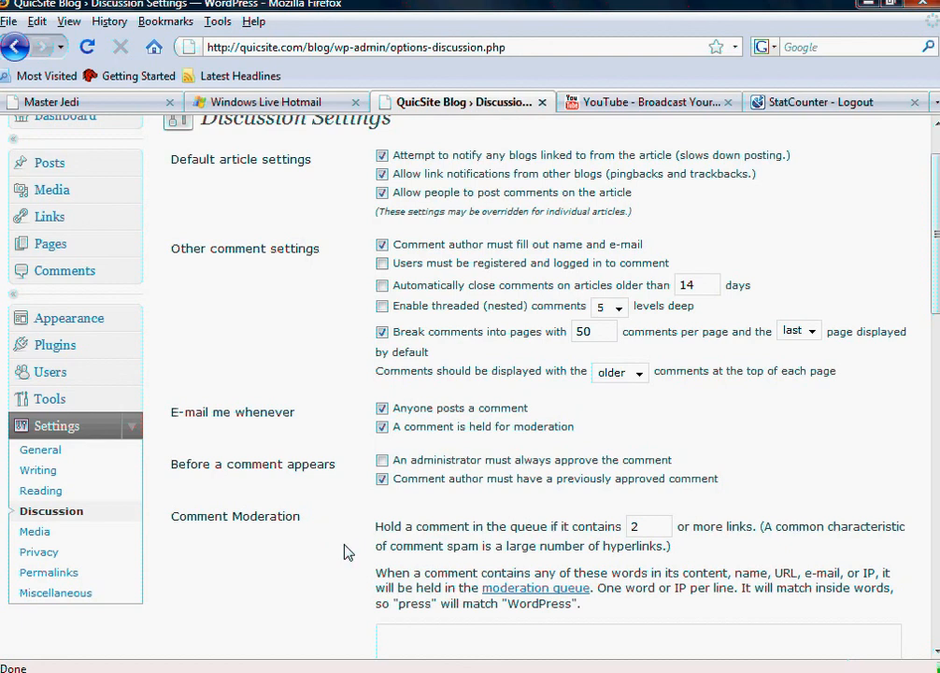